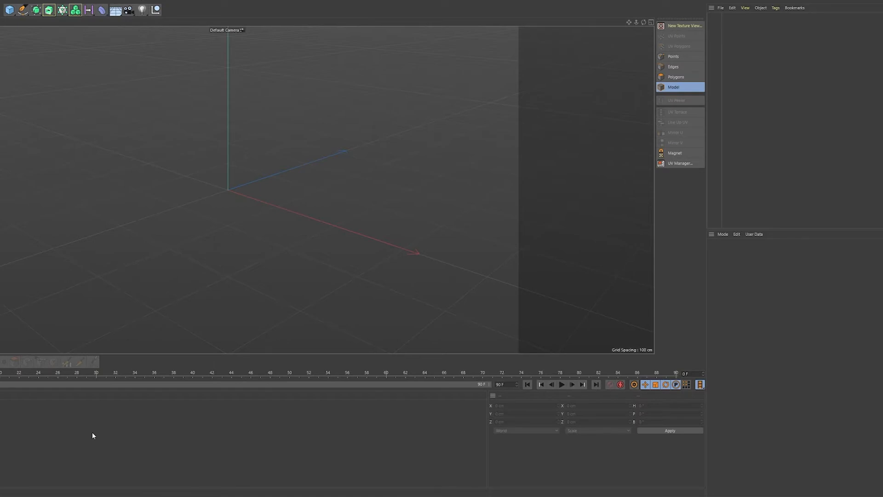
pyautogui.moveTo(104, 186)
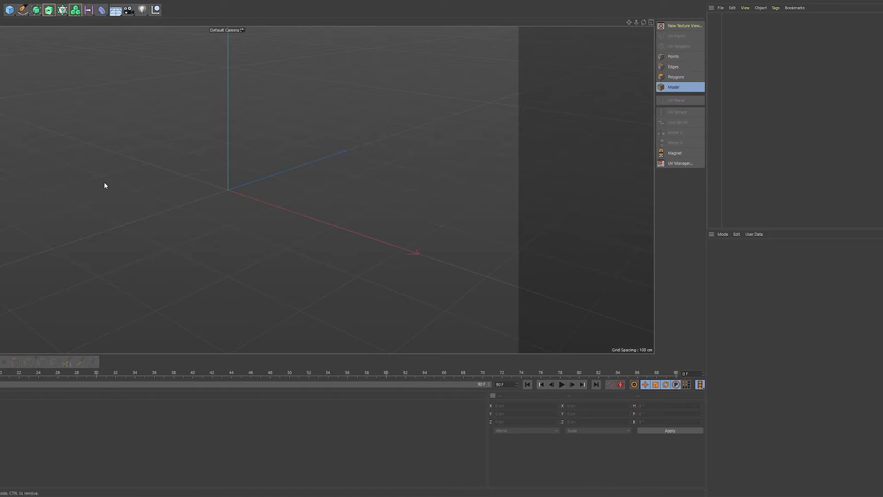
pyautogui.moveTo(42, 27)
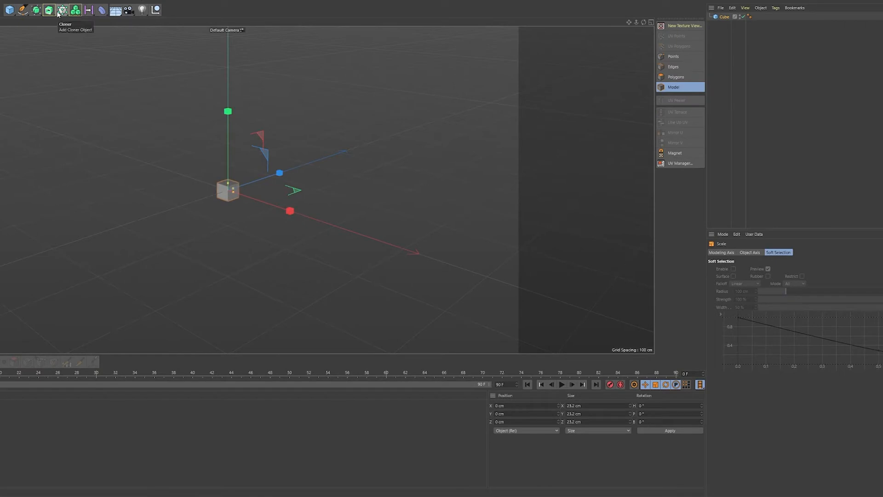
# Step: Parent the cube under a new Cloner and set its mode to Radial
pyautogui.click(62, 9)
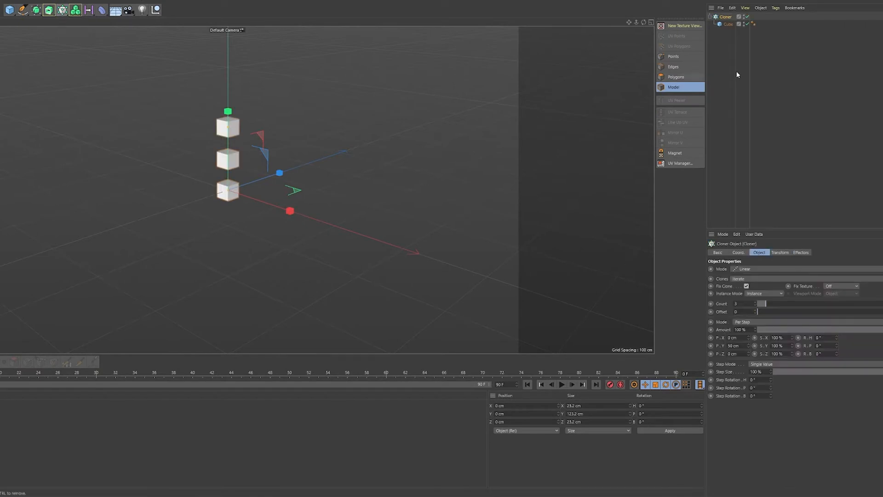
pyautogui.click(744, 269)
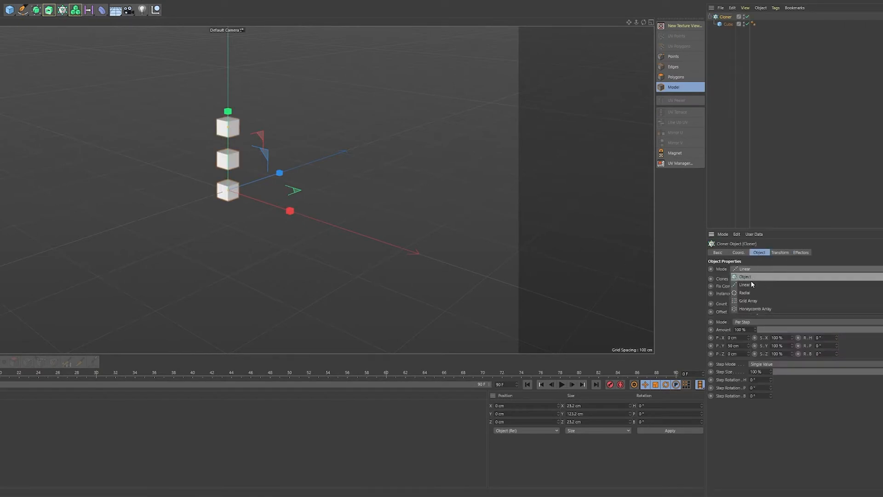
pyautogui.click(744, 292)
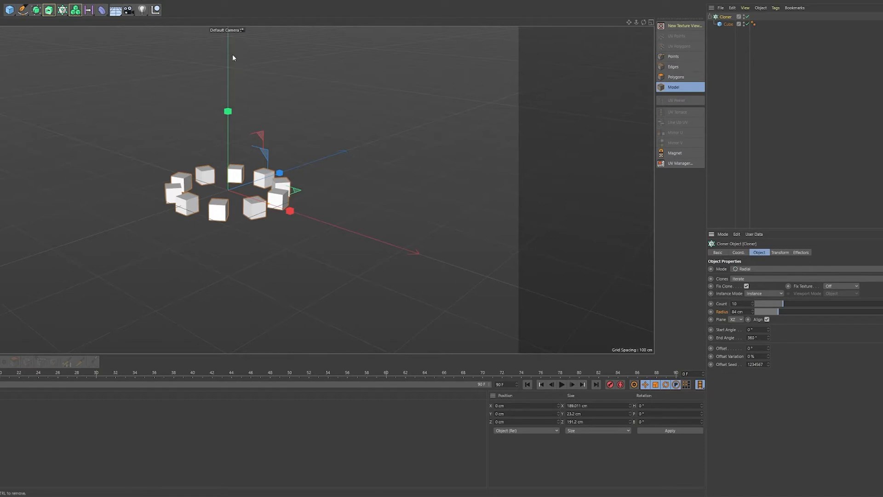
pyautogui.moveTo(167, 24)
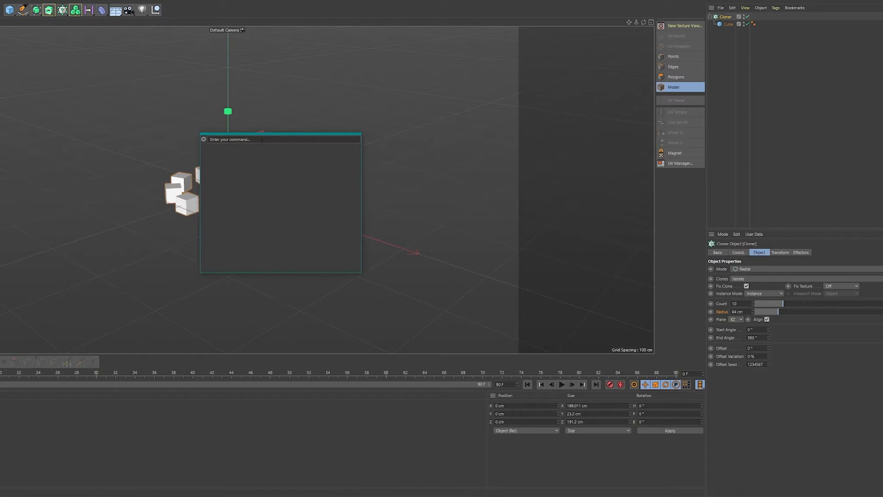
# Step: Add a Plain effector via Commander and review its Coordinate, Parameter and Falloff settings
pyautogui.write('pia')
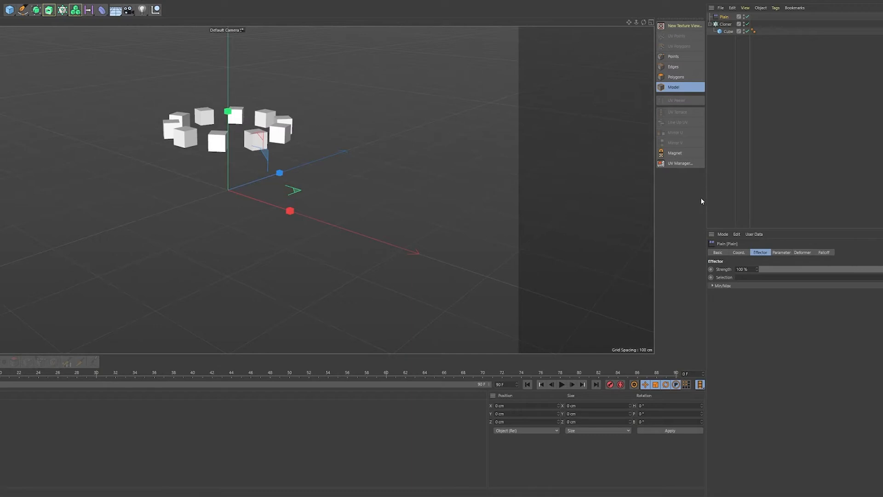
pyautogui.click(739, 252)
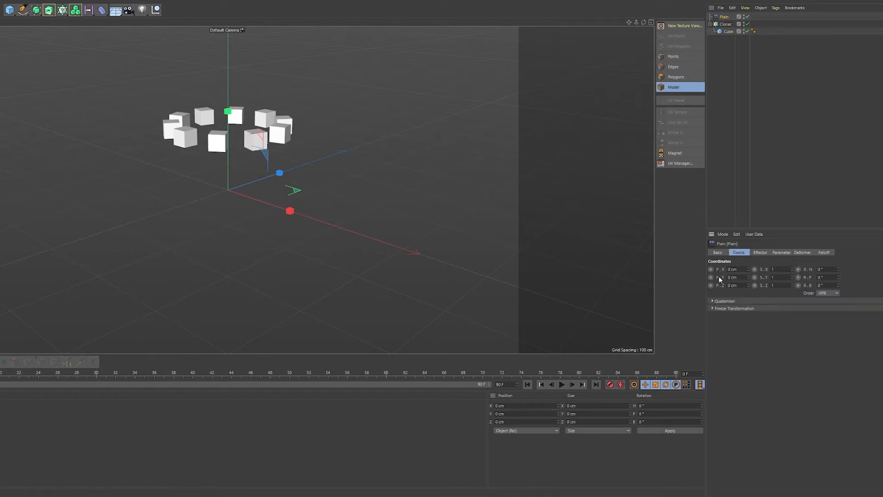
pyautogui.click(781, 252)
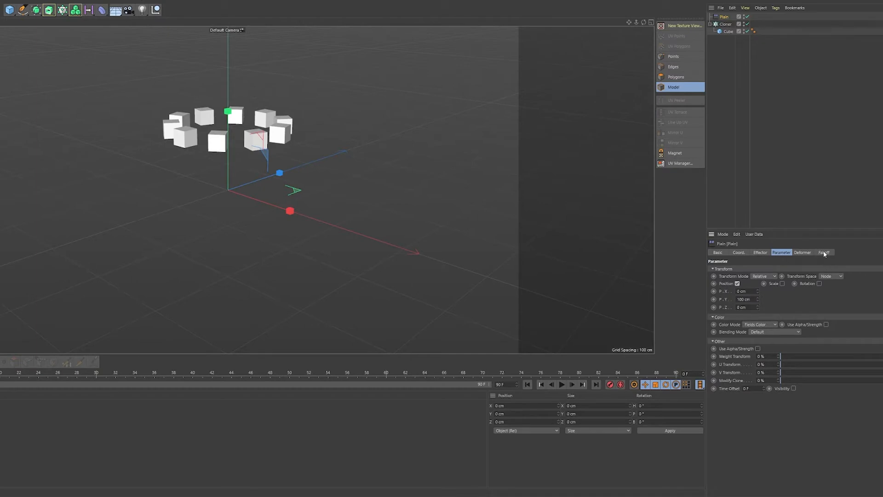
pyautogui.click(824, 252)
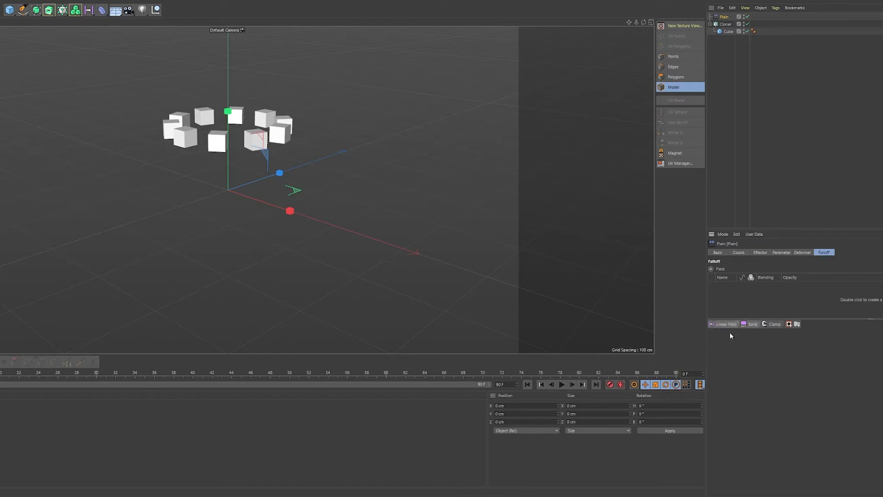
pyautogui.click(781, 252)
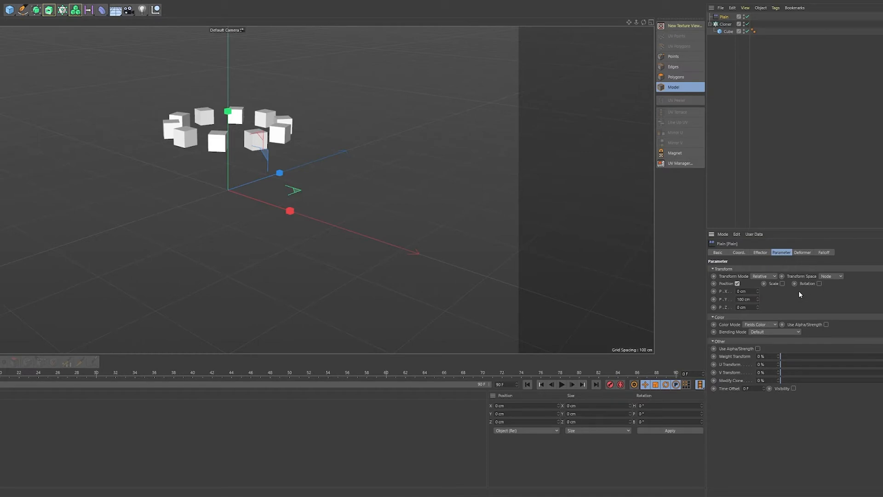
pyautogui.moveTo(743, 286)
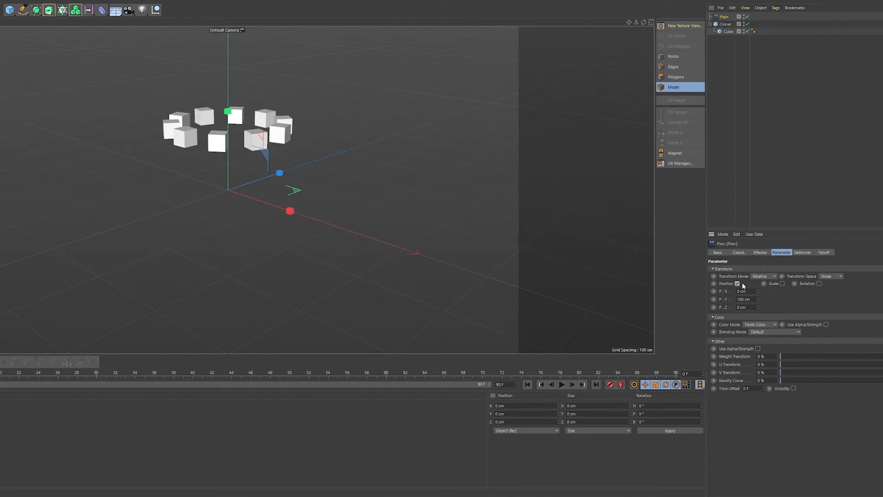
# Step: In the Parameter settings, switch off Position, try uniform Scale, then disable Scale too
pyautogui.tripleClick(744, 299)
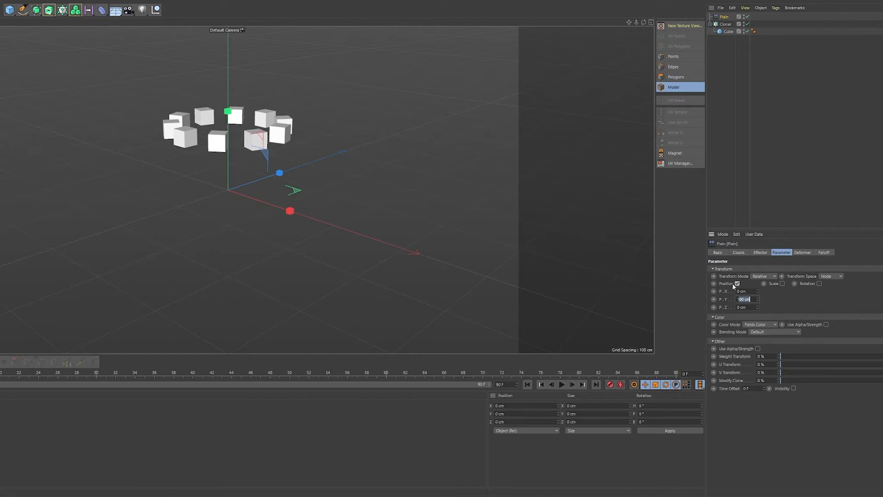
pyautogui.click(785, 283)
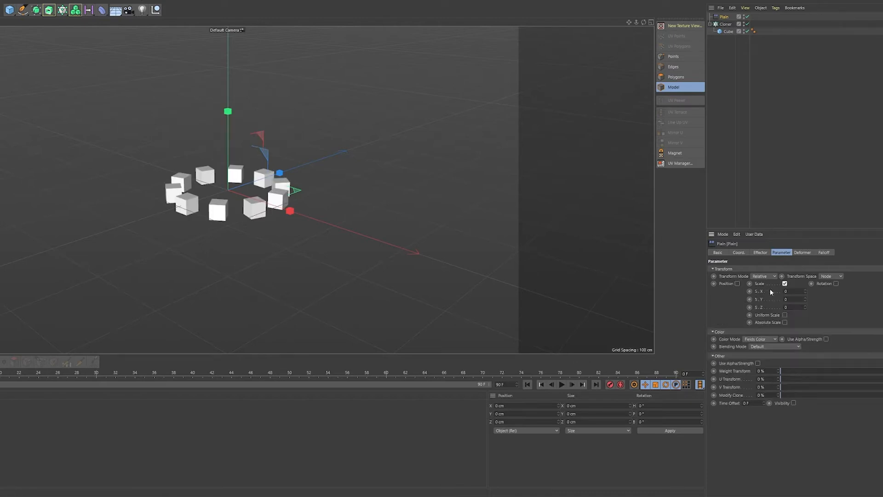
pyautogui.click(785, 299)
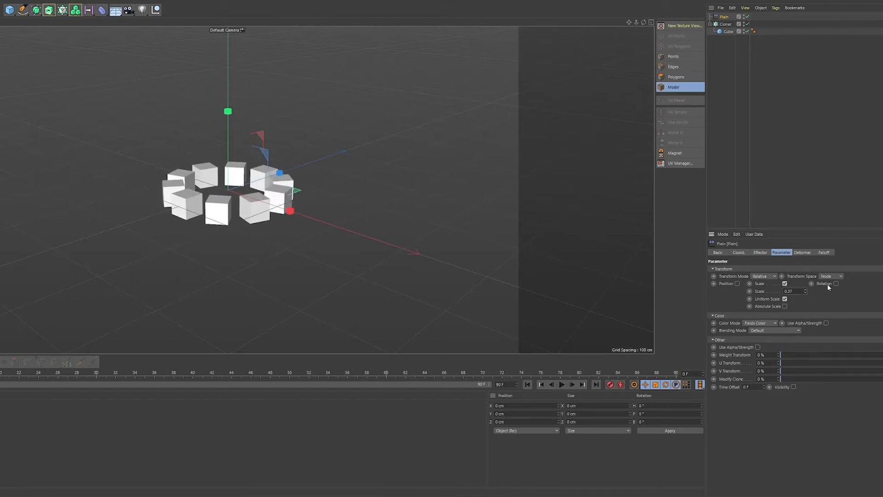
pyautogui.click(837, 283)
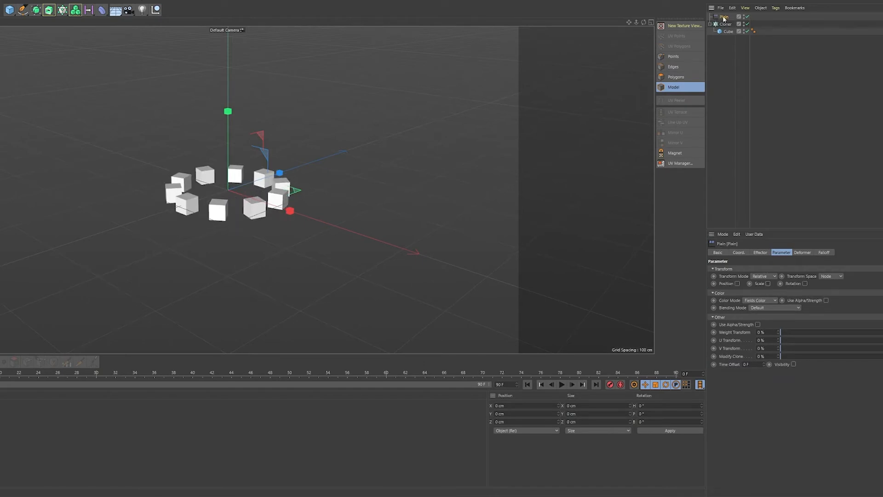
# Step: Select the Plain effector in the Object Manager for deletion
pyautogui.click(726, 16)
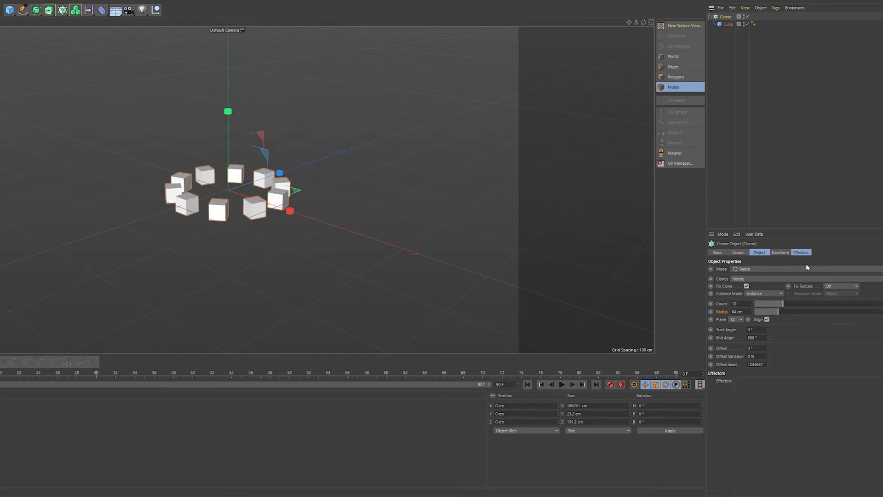
pyautogui.moveTo(760, 165)
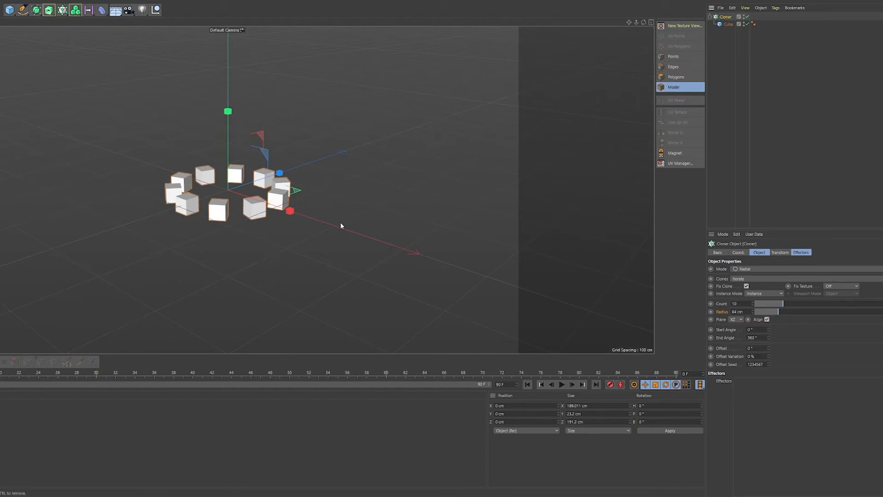
pyautogui.moveTo(506, 154)
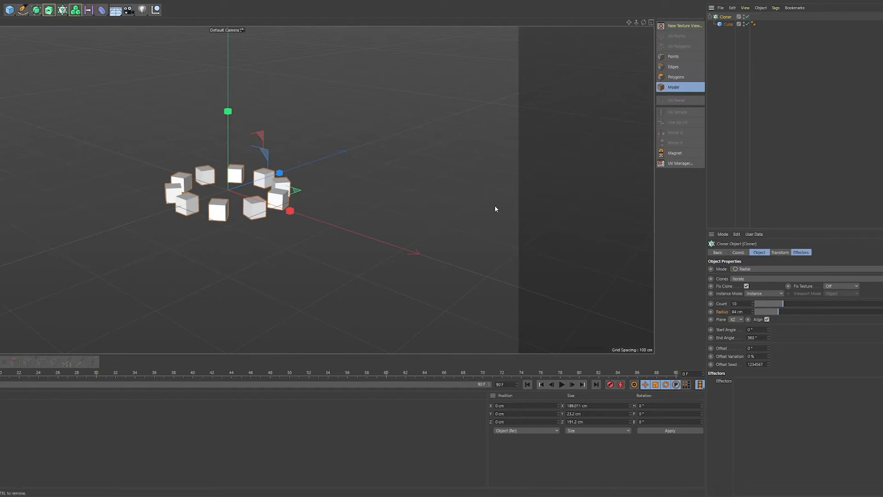
pyautogui.moveTo(741, 119)
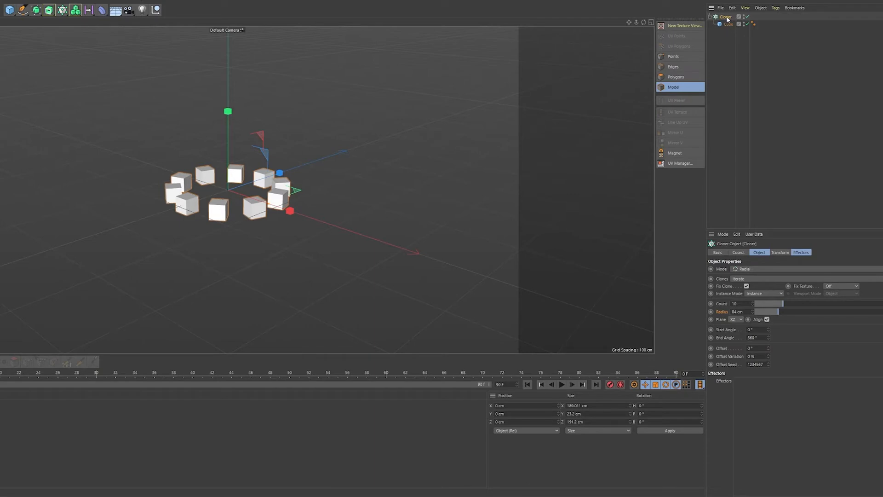
# Step: Attach an XPresso programming tag to the Cloner
pyautogui.click(776, 7)
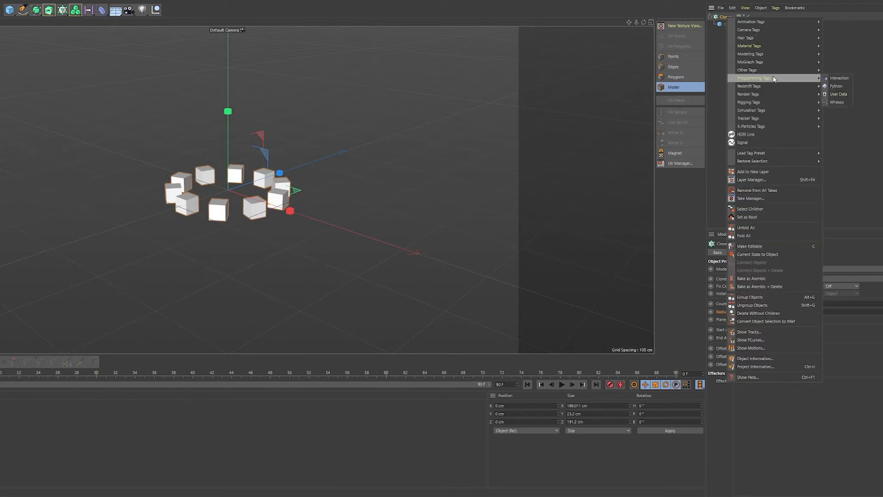
pyautogui.moveTo(836, 85)
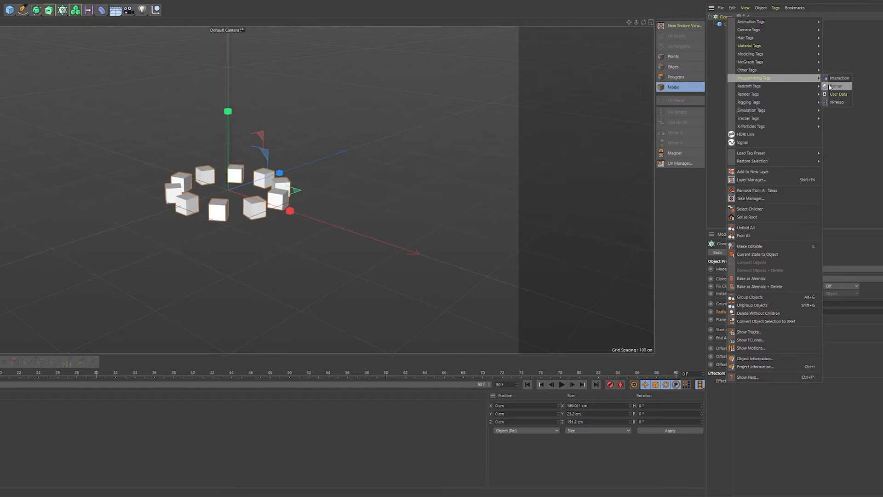
pyautogui.click(838, 102)
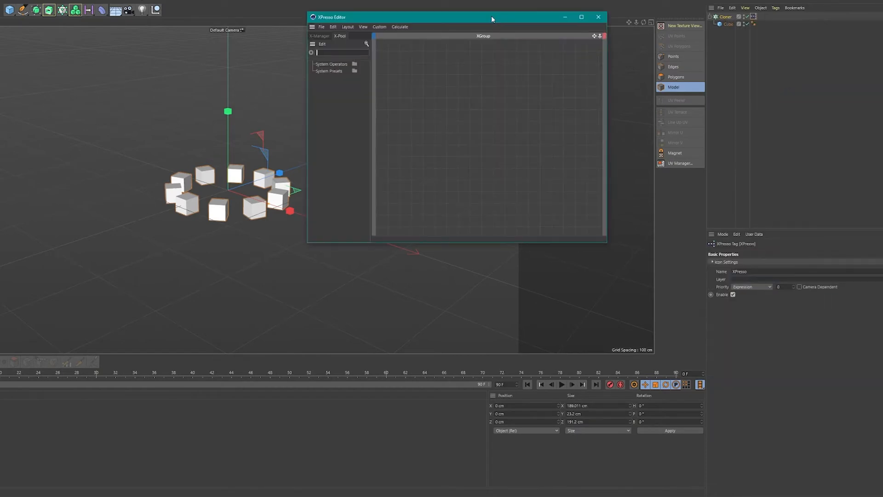
pyautogui.moveTo(488, 44)
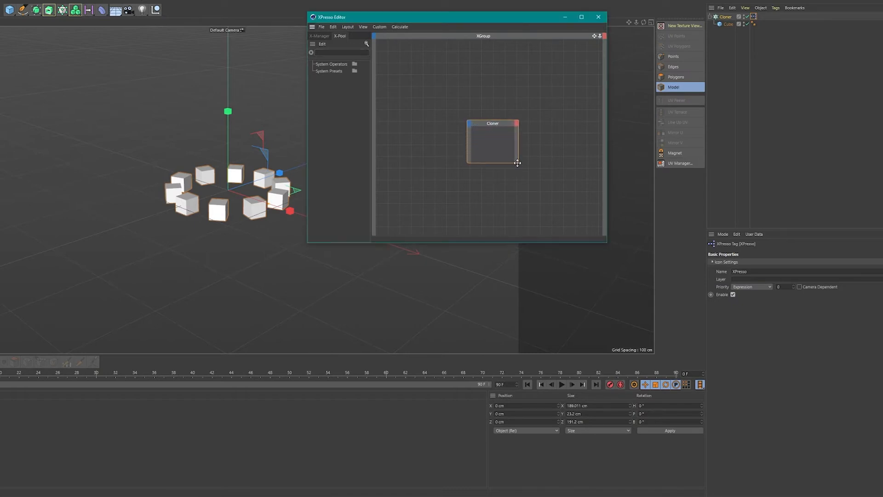
# Step: Select the Cloner node in the XPresso graph to expose its Count parameter
pyautogui.click(499, 140)
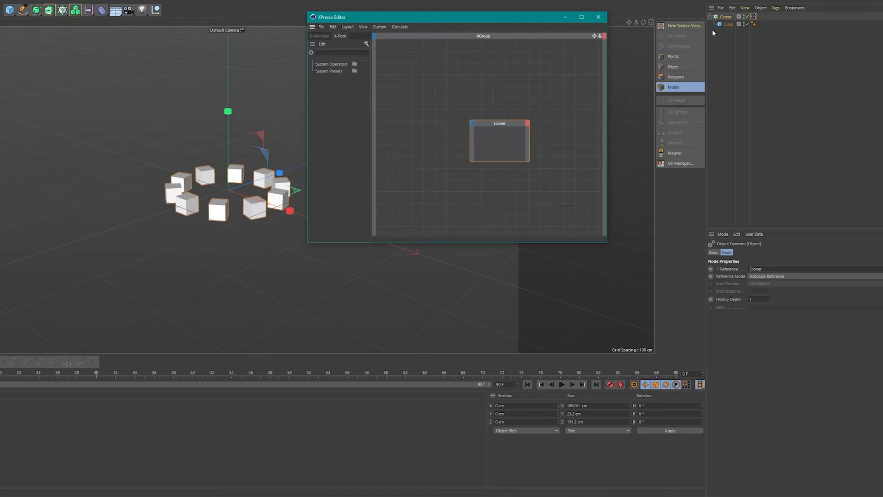
pyautogui.click(498, 139)
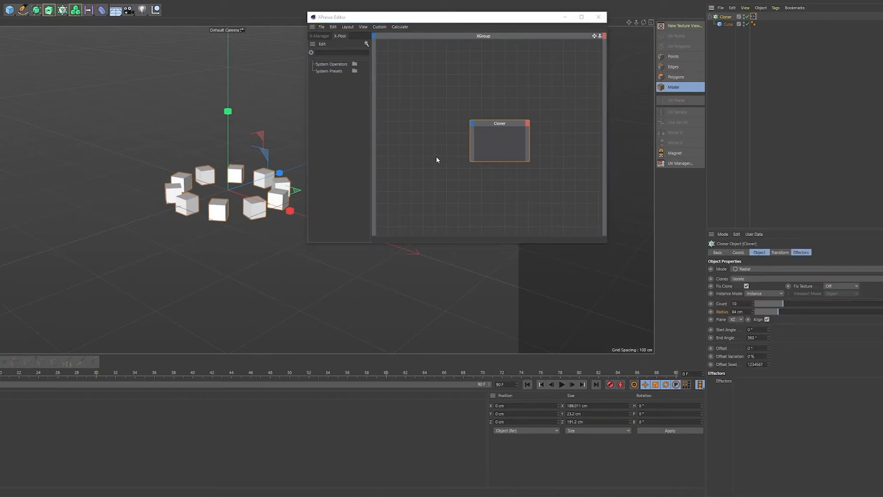
pyautogui.moveTo(726, 323)
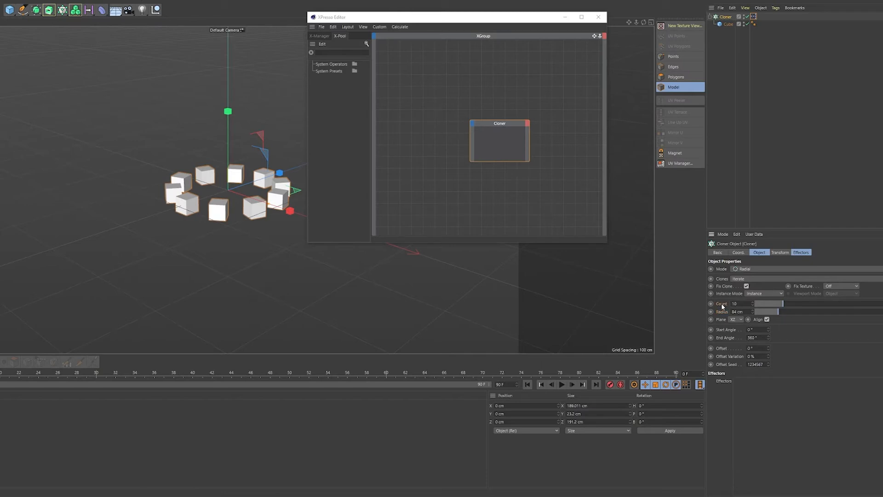
pyautogui.moveTo(492, 126)
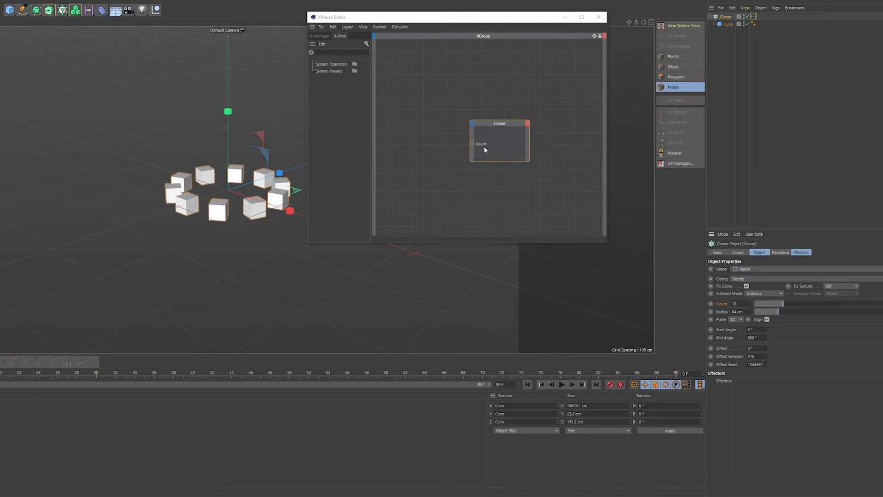
pyautogui.moveTo(392, 135)
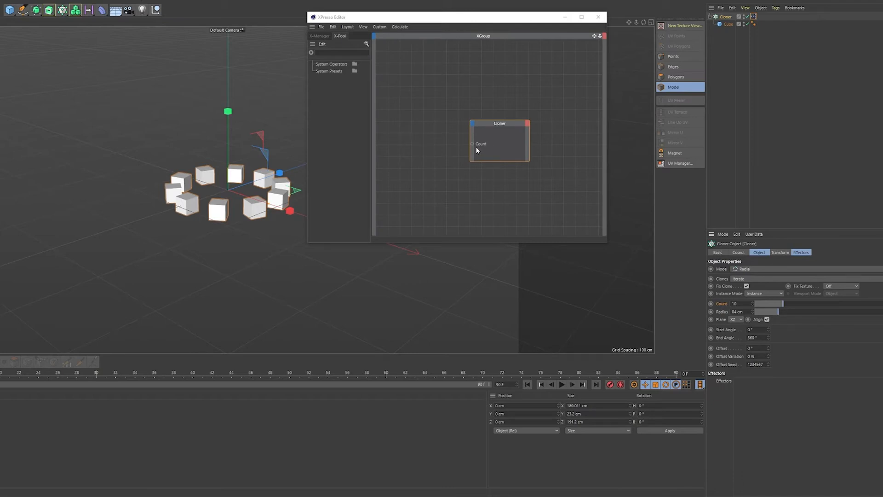
pyautogui.moveTo(466, 139)
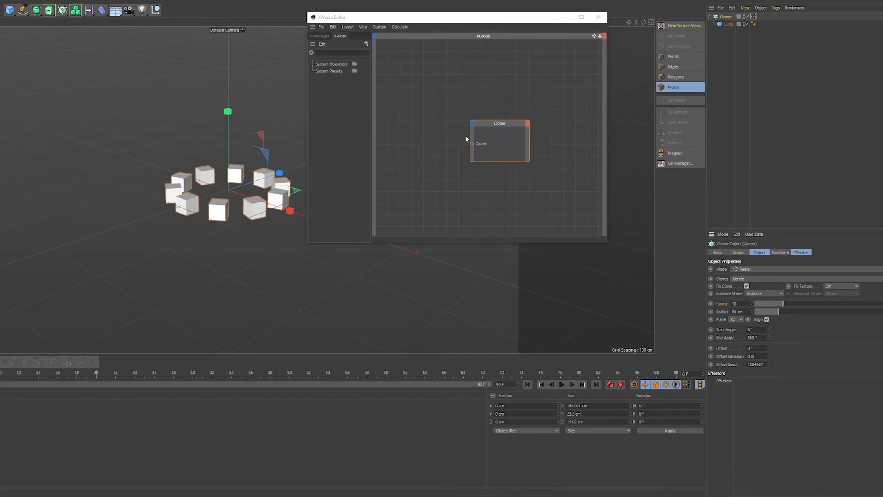
pyautogui.moveTo(378, 69)
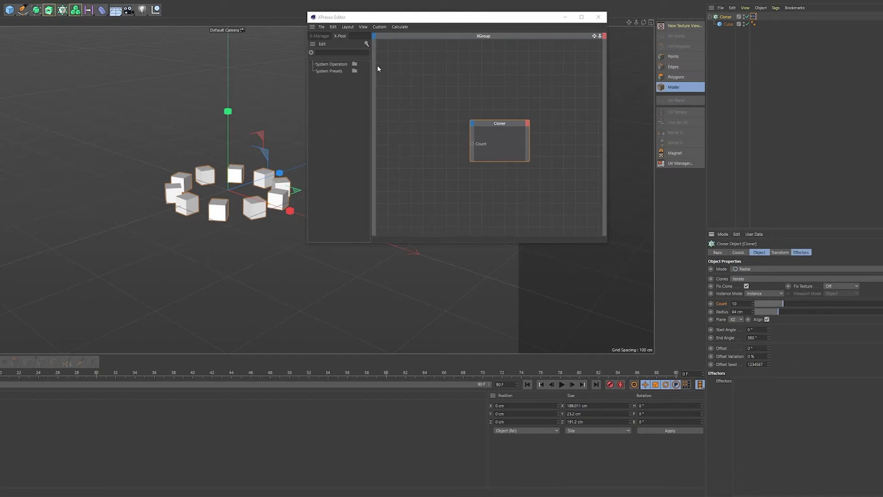
pyautogui.moveTo(392, 69)
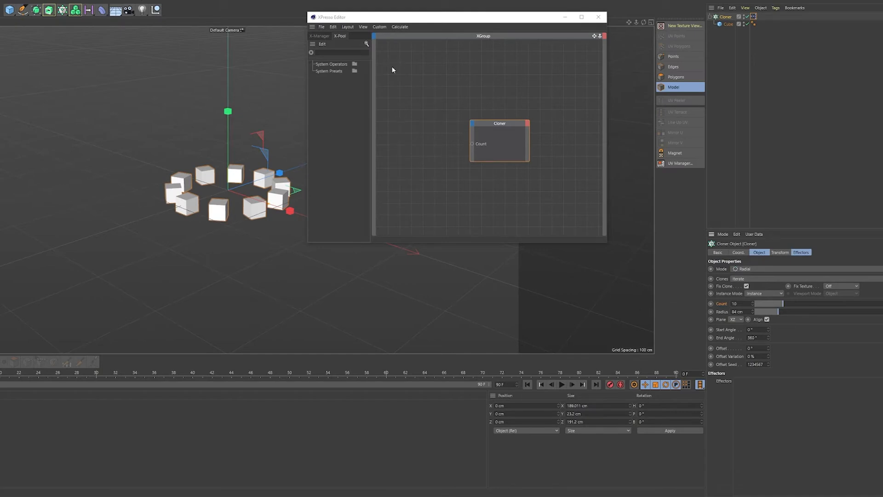
# Step: Create a Motion Graphics Falloff node in the XPresso graph
pyautogui.rightClick(393, 70)
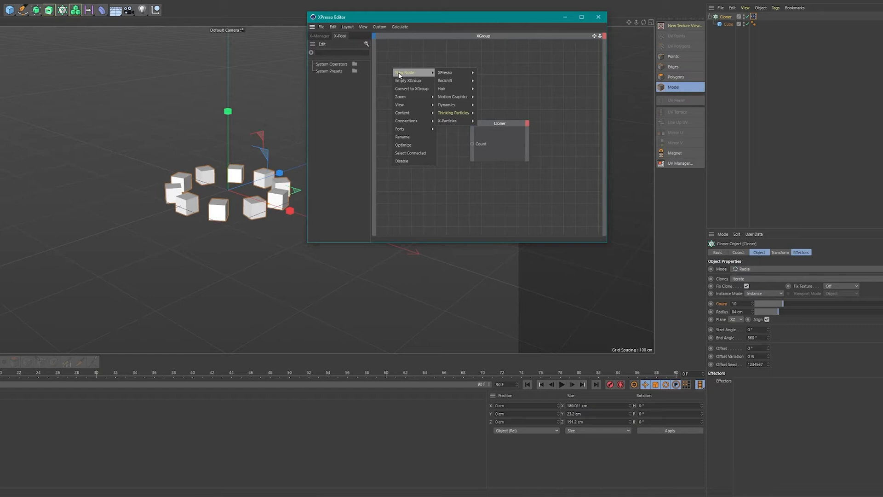
pyautogui.moveTo(453, 97)
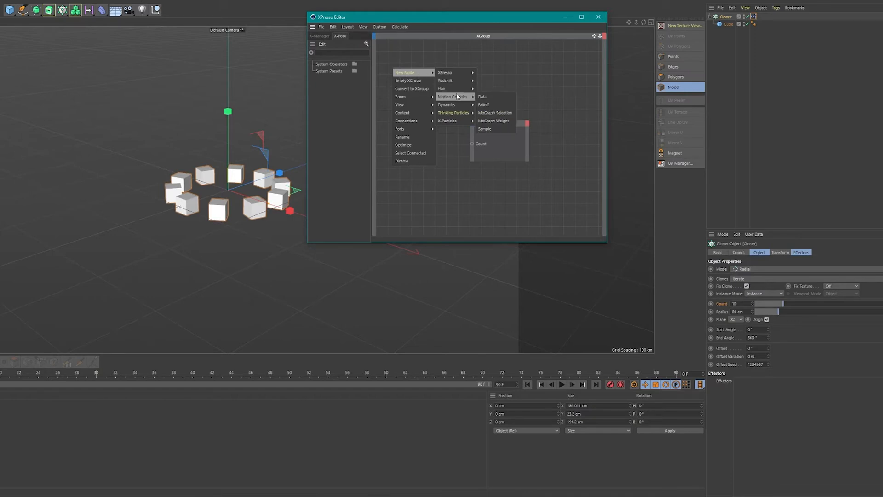
pyautogui.moveTo(483, 105)
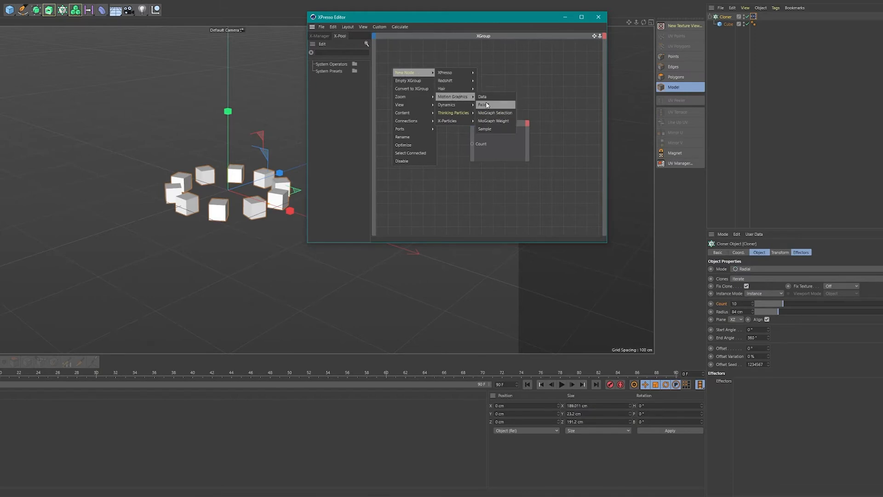
pyautogui.click(483, 105)
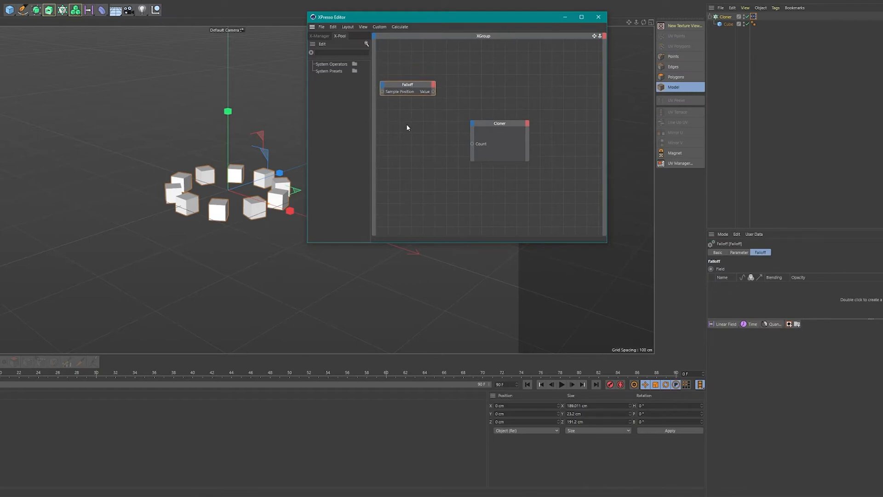
pyautogui.moveTo(459, 87)
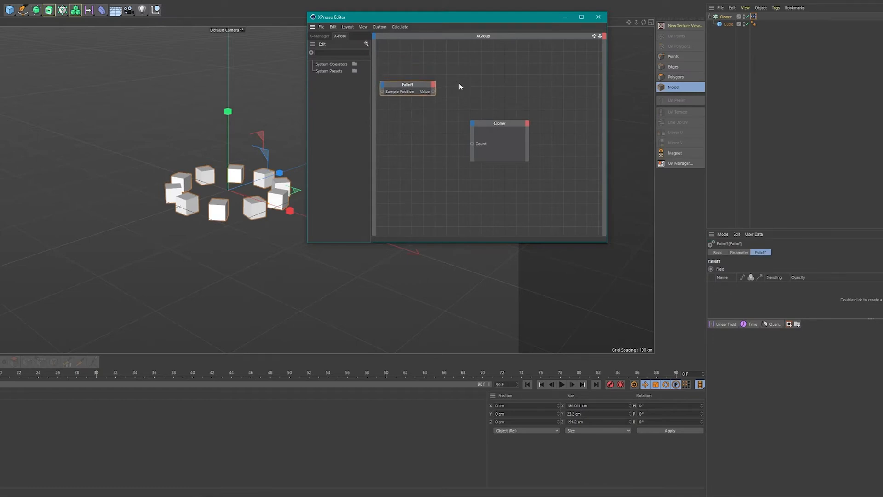
# Step: Create a Range Mapper node between the Falloff and Cloner nodes
pyautogui.rightClick(459, 86)
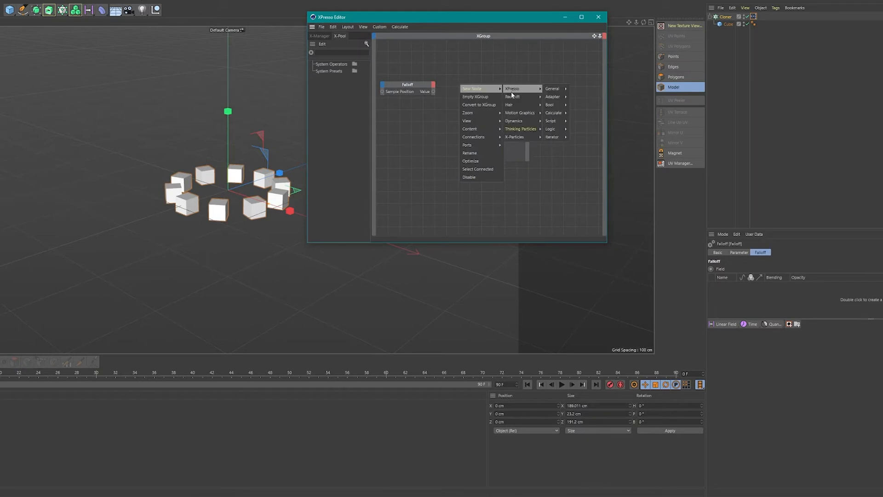
pyautogui.moveTo(554, 112)
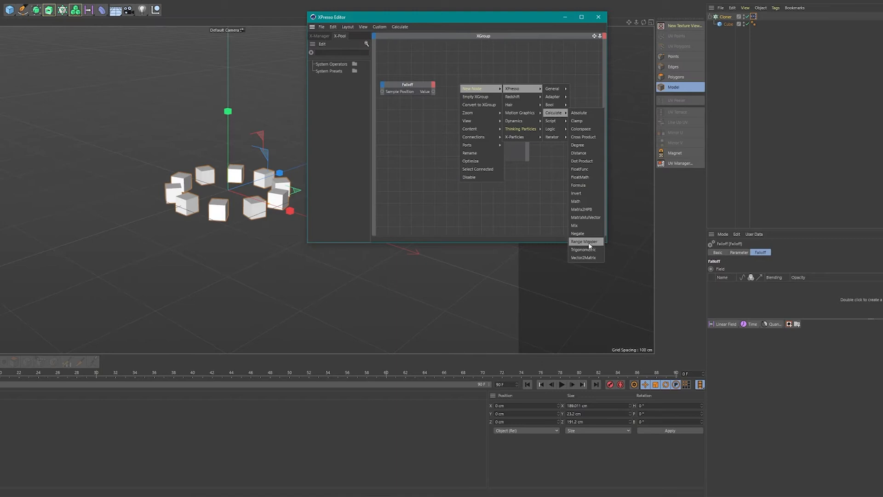
pyautogui.click(583, 241)
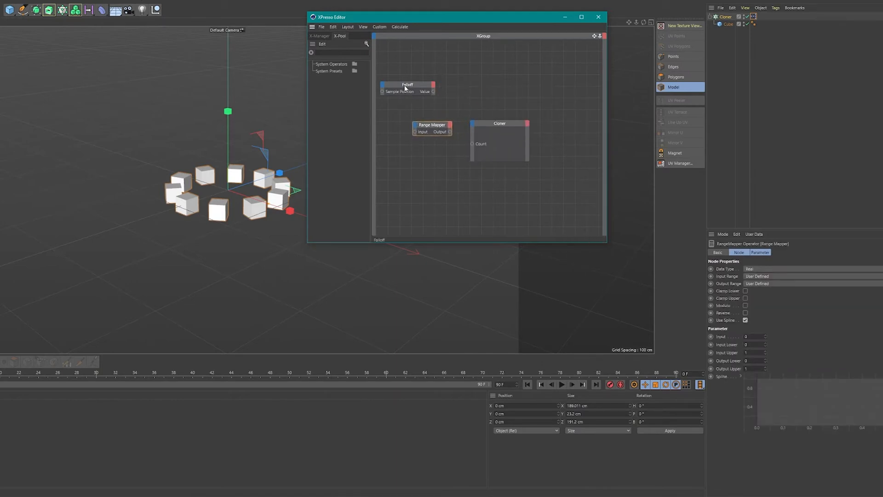
pyautogui.click(407, 85)
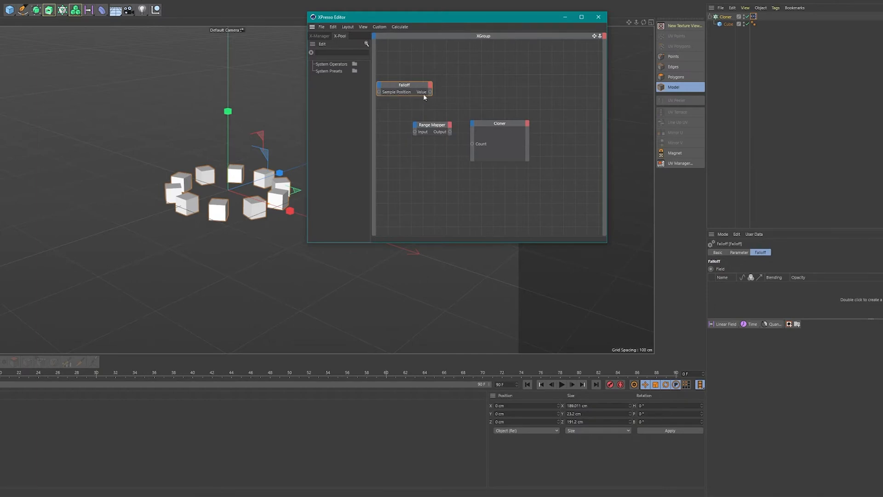
pyautogui.moveTo(429, 92)
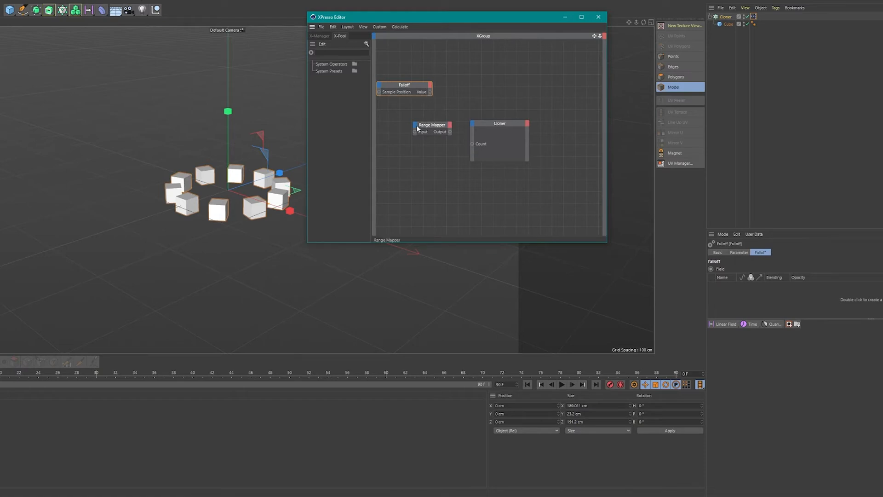
pyautogui.moveTo(428, 105)
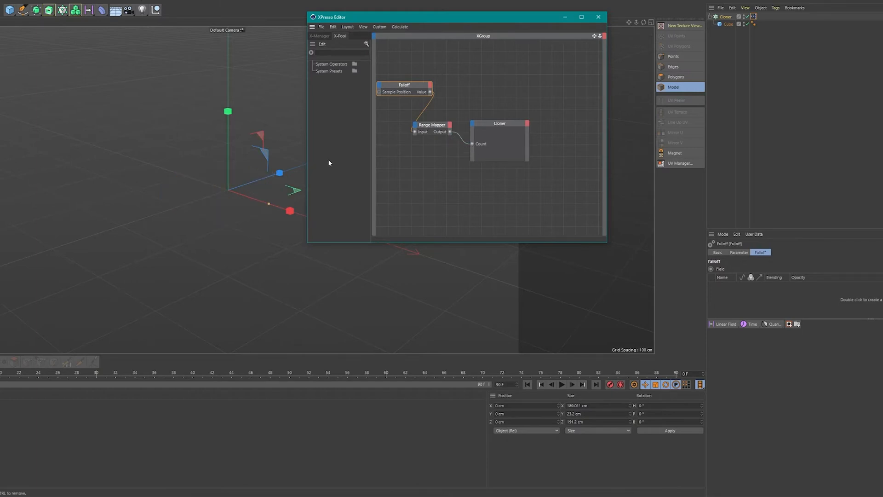
# Step: Connect Falloff Value to Range Mapper Input and Range Mapper Output to Cloner Count
pyautogui.click(431, 124)
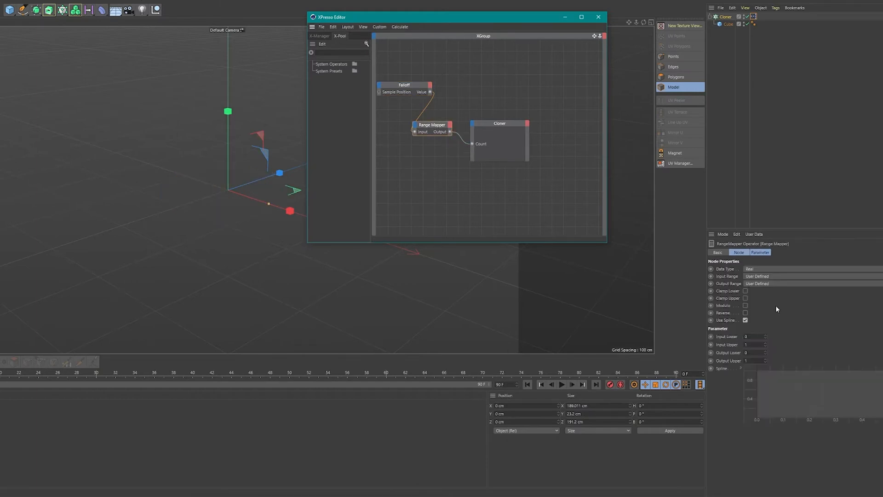
pyautogui.click(403, 85)
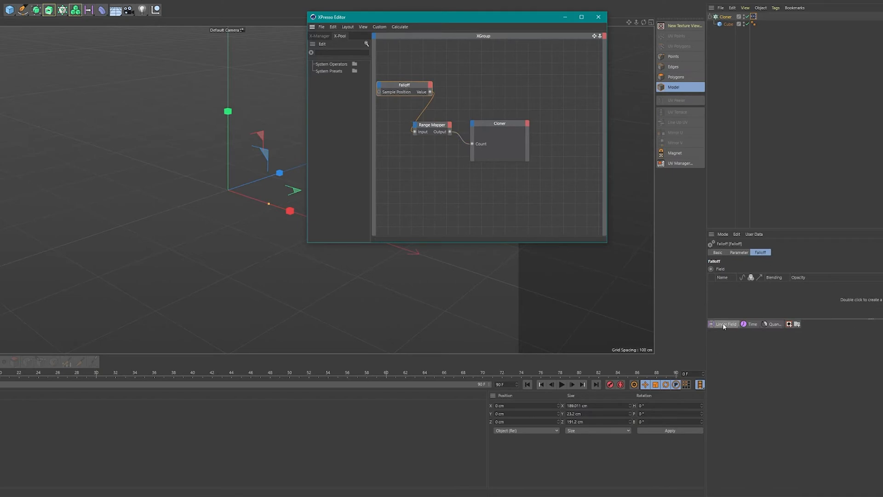
# Step: Add a Linear Field to the Falloff node so the ring fills with cubes
pyautogui.click(724, 323)
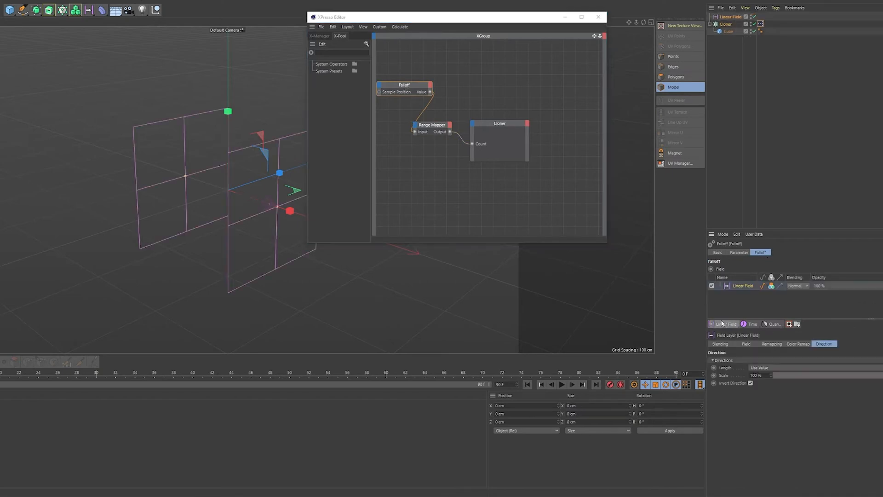
pyautogui.click(432, 124)
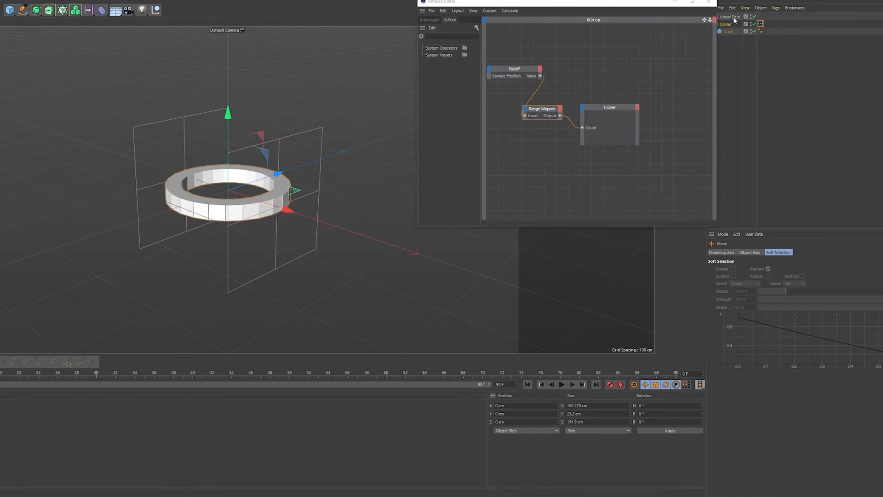
# Step: Move the Linear Field across the ring, checking the Cloner count and Range Mapper output as it drops to 28
pyautogui.click(729, 16)
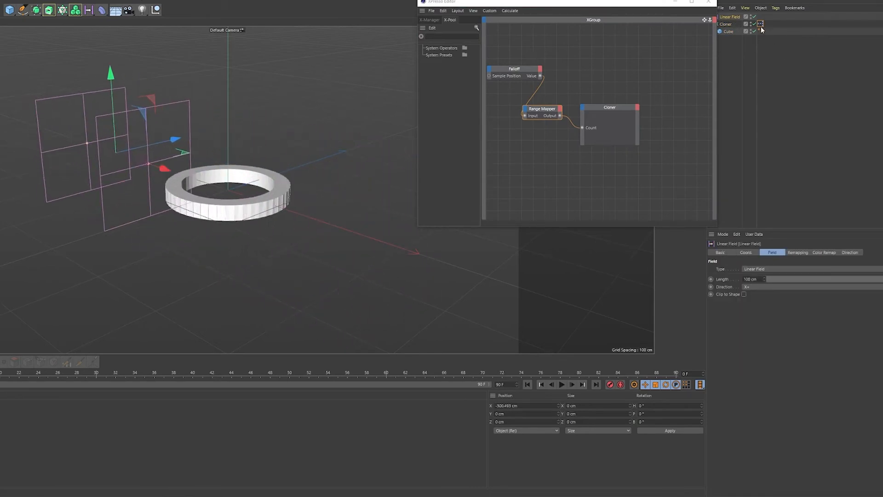
pyautogui.click(726, 24)
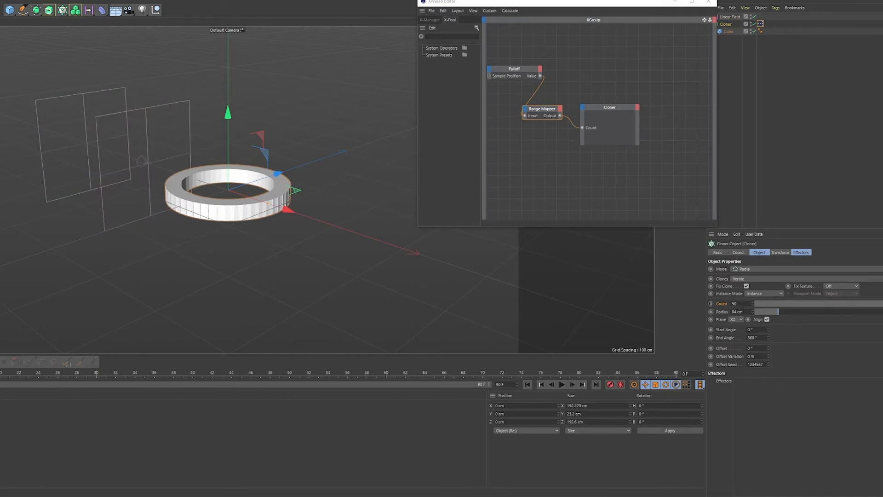
pyautogui.click(540, 108)
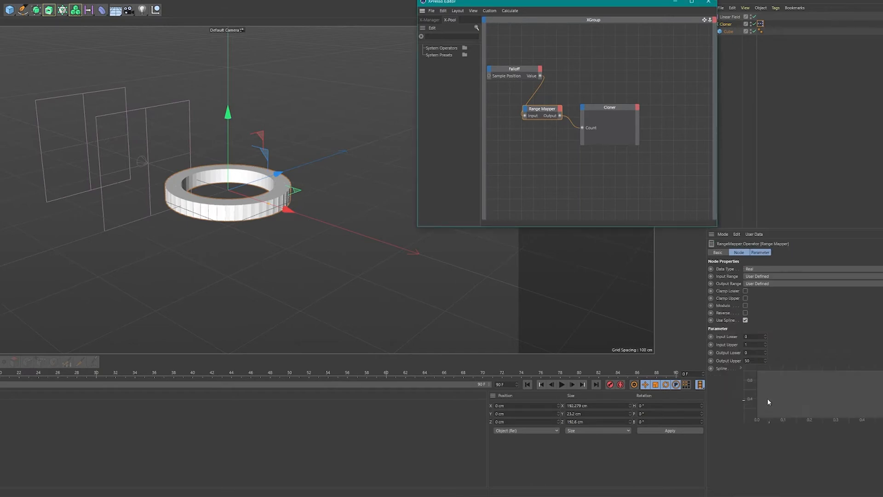
pyautogui.click(514, 69)
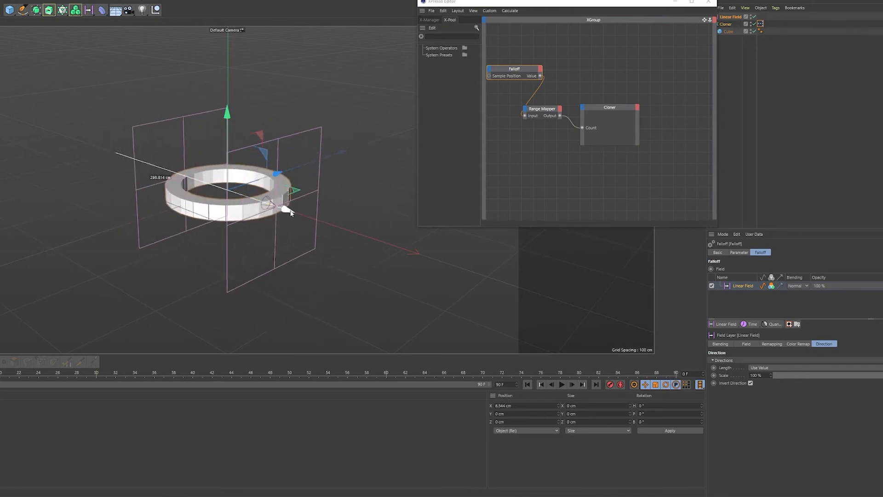
pyautogui.click(727, 24)
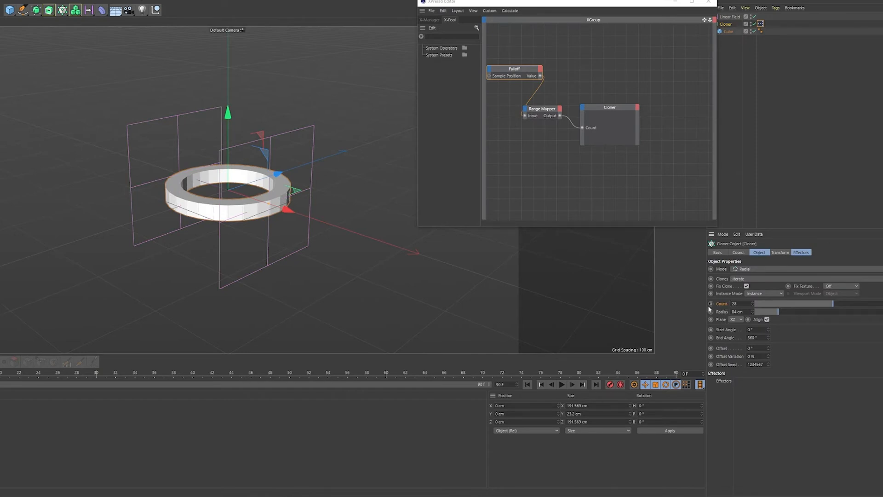
pyautogui.moveTo(712, 309)
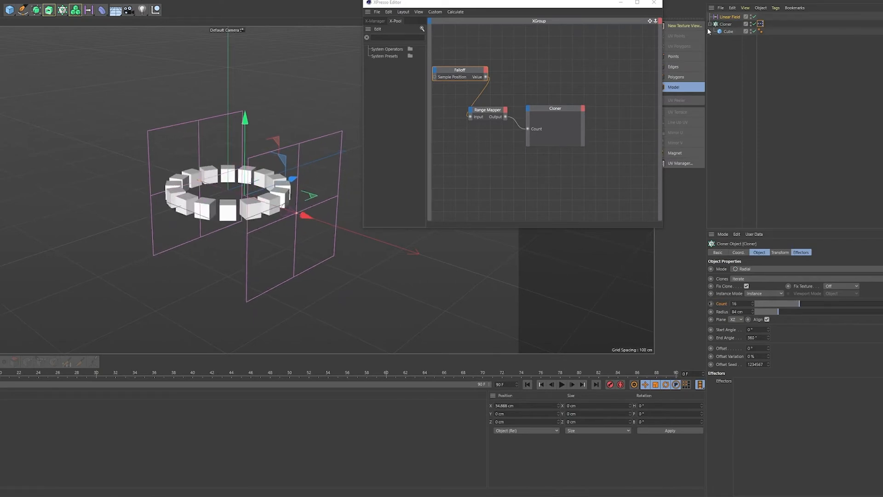
pyautogui.moveTo(768, 64)
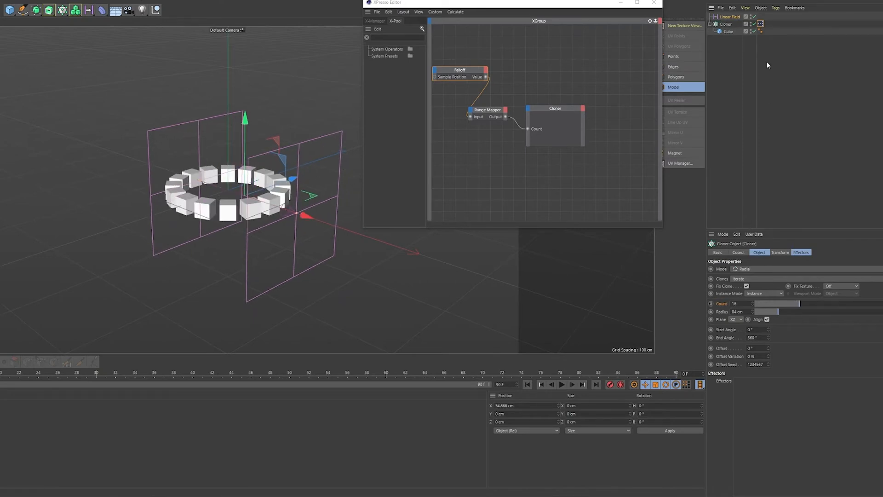
# Step: Change the Linear Field's type to Shader Field and bring up its shader slot list
pyautogui.click(730, 16)
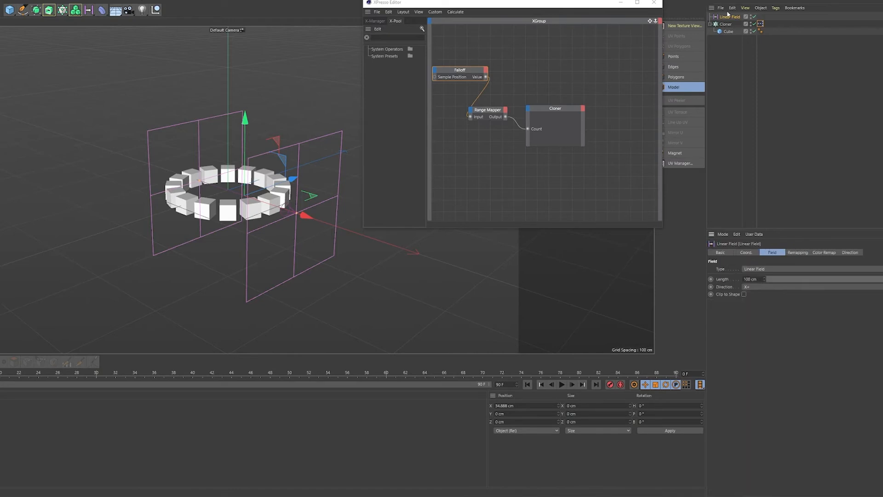
pyautogui.click(754, 268)
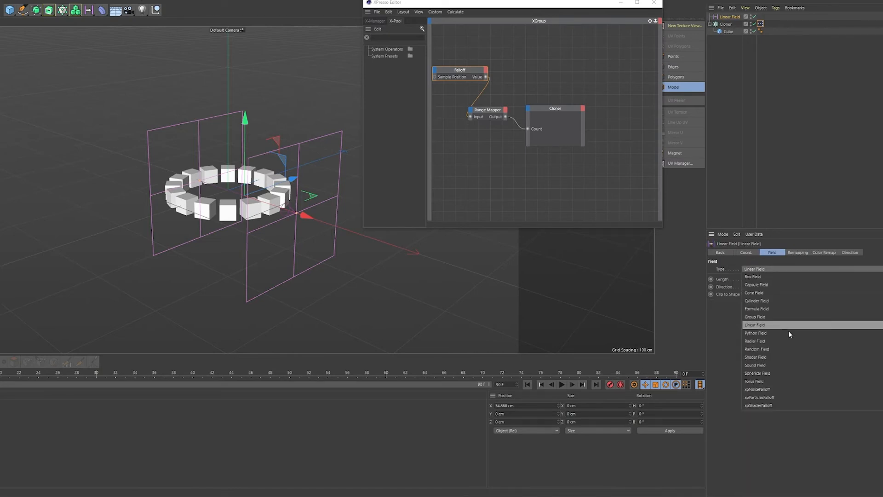
pyautogui.moveTo(757, 357)
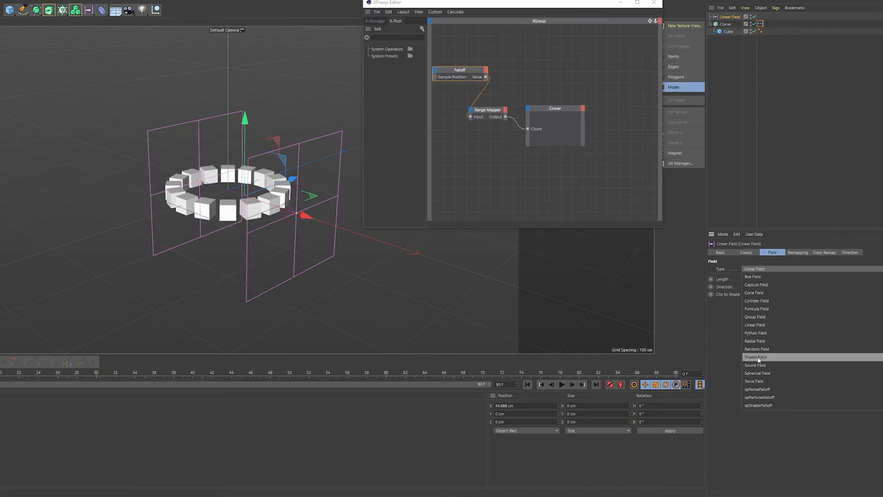
pyautogui.click(754, 356)
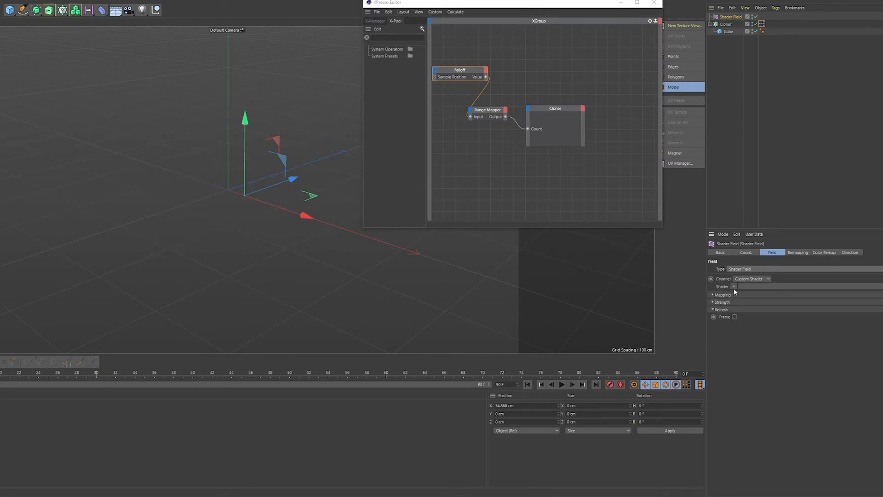
pyautogui.click(733, 286)
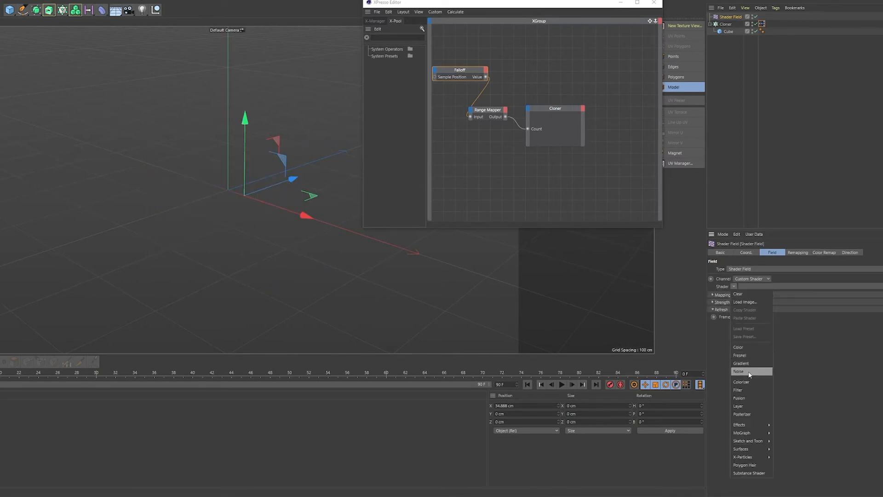
# Step: Load a Noise shader into the Shader Field and show its noise settings
pyautogui.click(739, 370)
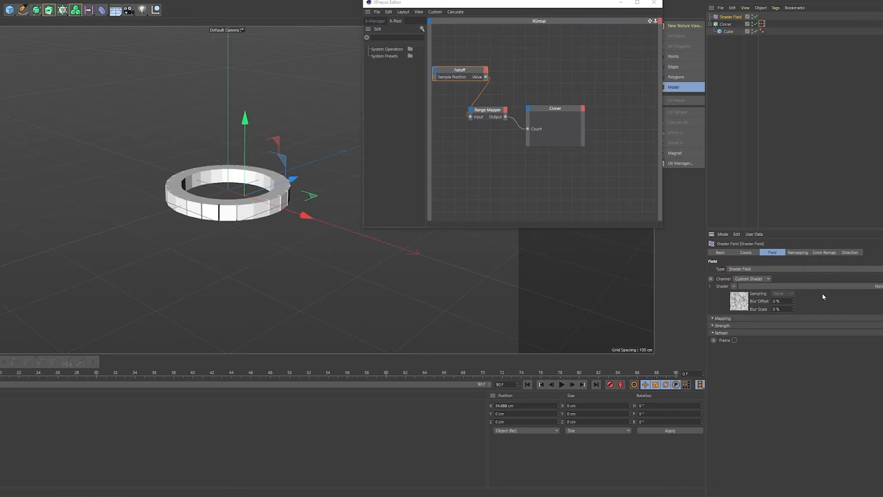
pyautogui.click(739, 300)
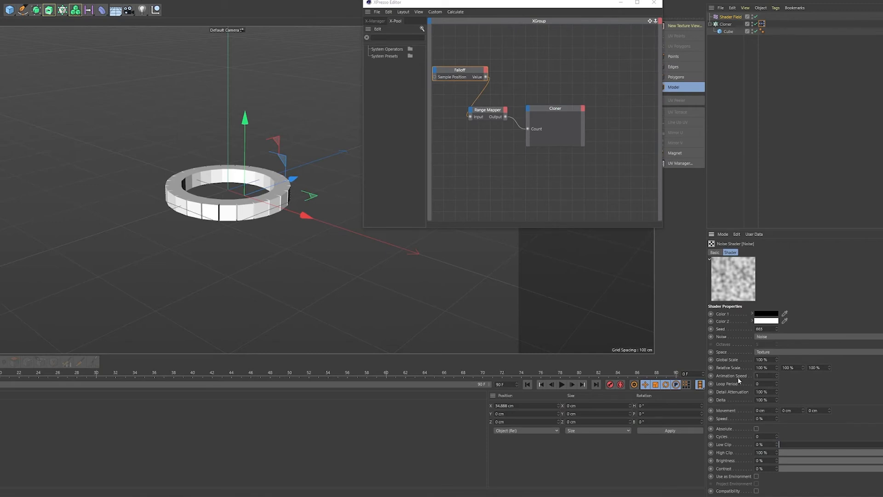
# Step: Wire Falloff Value through a Range Mapper into Cloner Count with Output Upper 100, while playing the animation
pyautogui.click(561, 384)
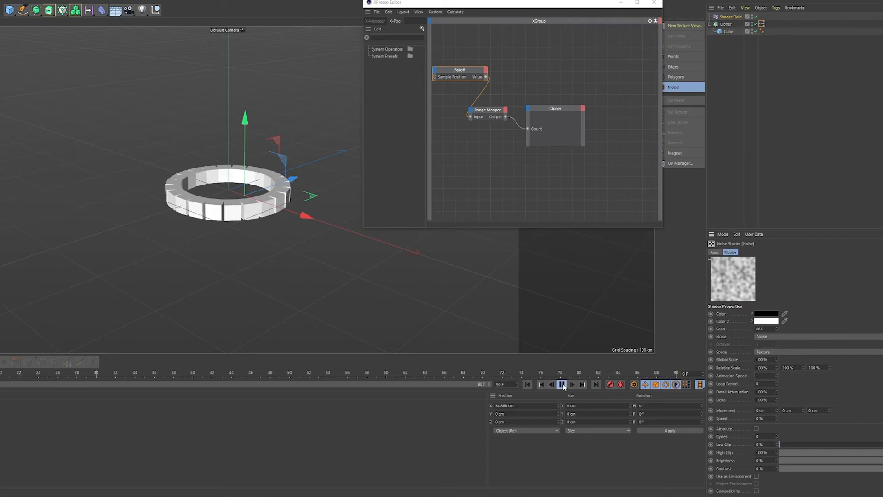
pyautogui.click(562, 384)
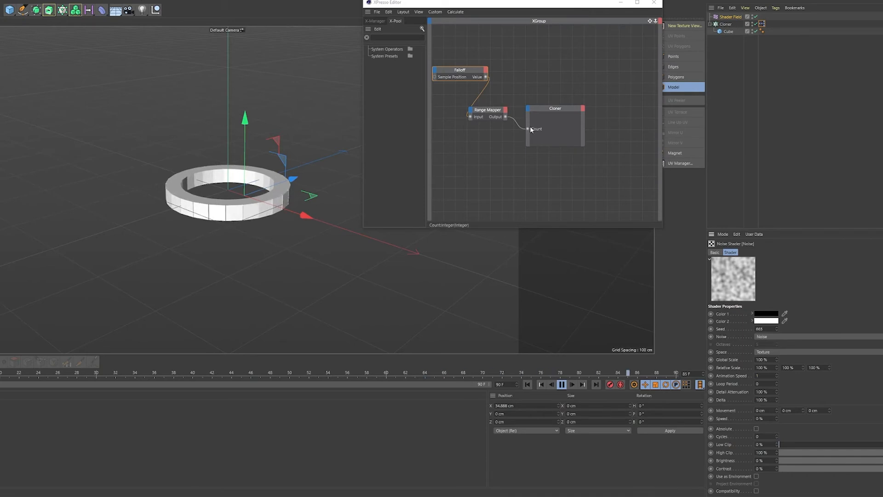
pyautogui.click(460, 70)
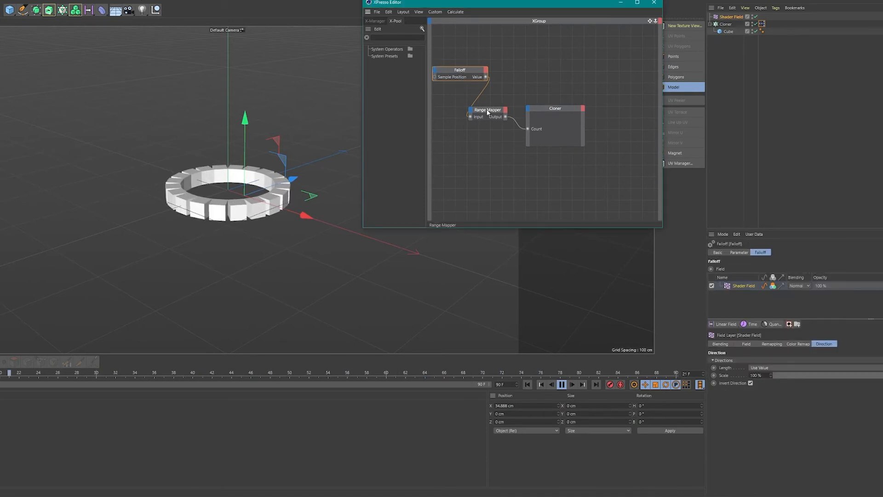
pyautogui.click(488, 110)
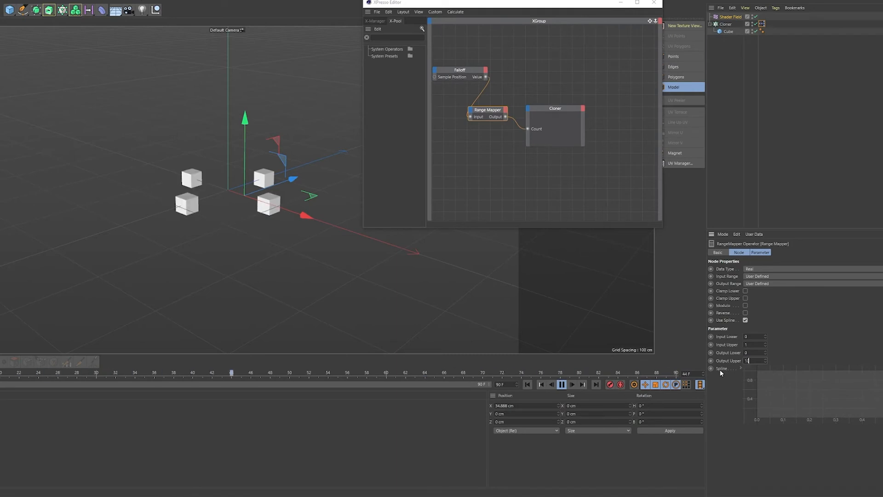
pyautogui.write('100')
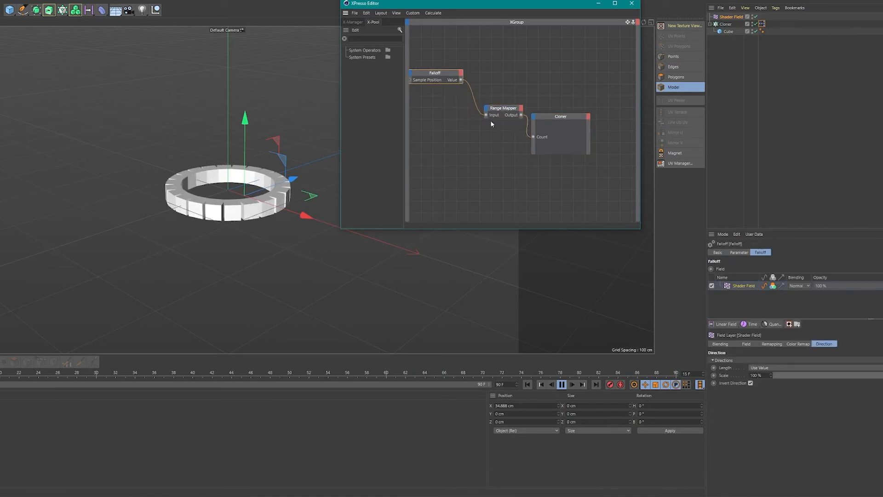
# Step: Add a Radius port on the Cloner node fed by the Range Mapper and enter 670 in the noise shader settings
pyautogui.click(502, 107)
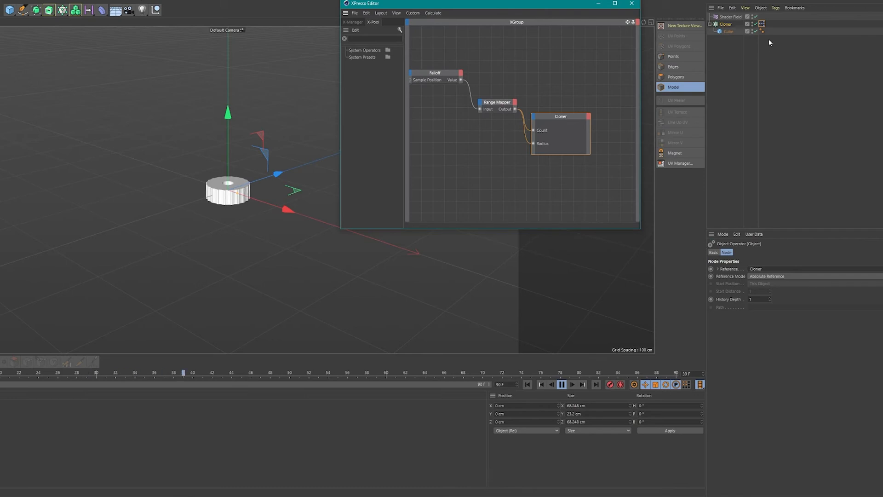
pyautogui.click(730, 16)
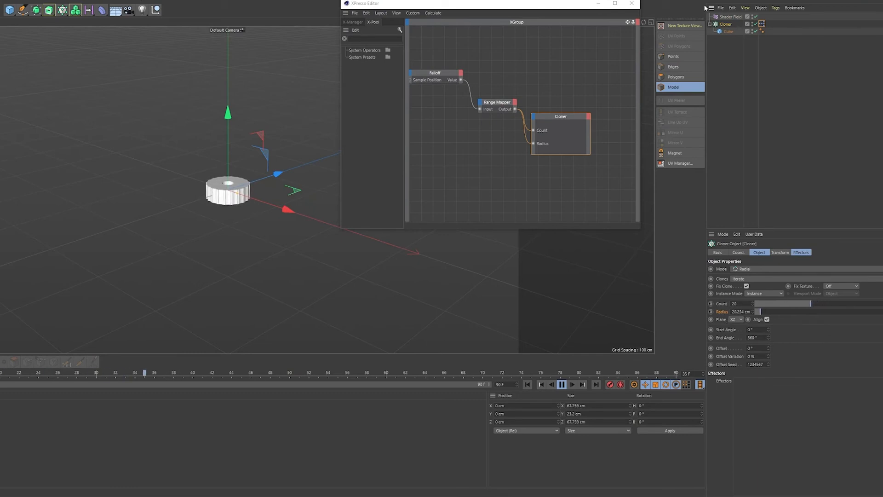
pyautogui.click(497, 102)
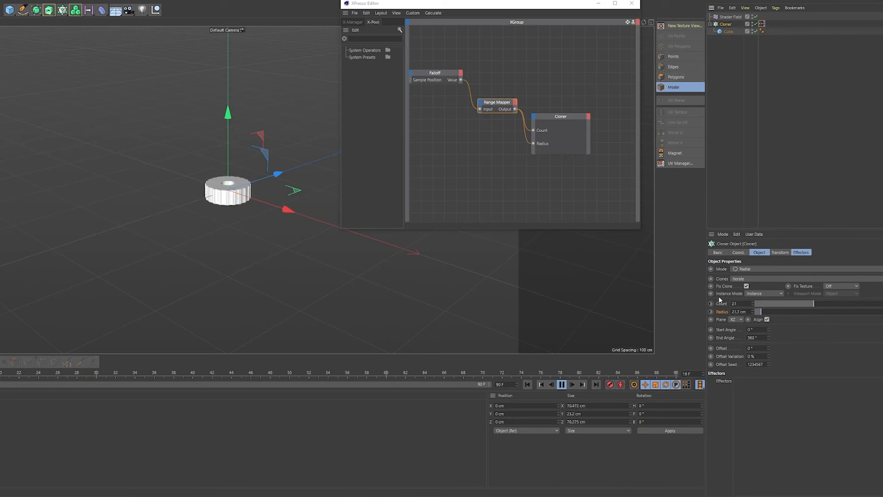
pyautogui.click(729, 17)
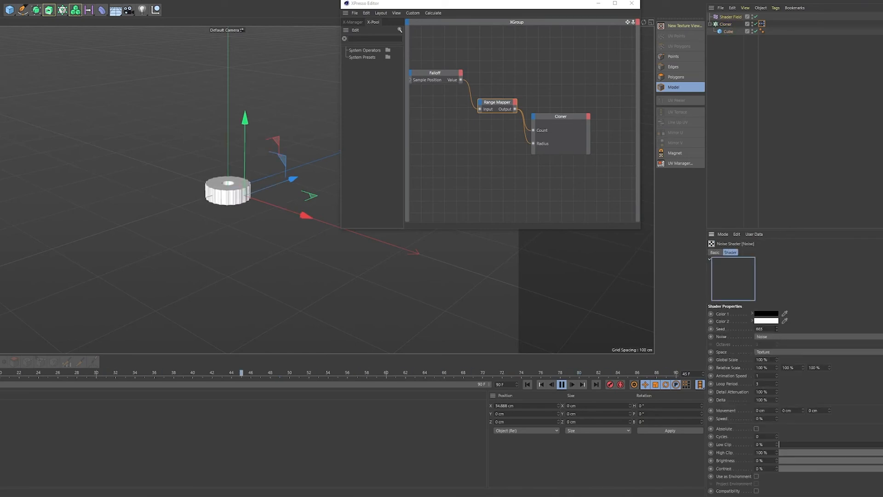
pyautogui.write('670')
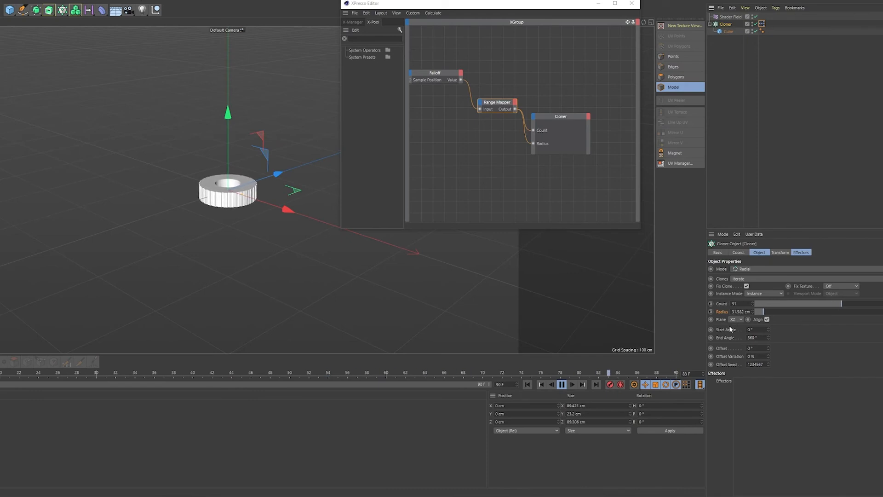
# Step: Duplicate the Range Mapper, feed it Falloff Value, and connect its output to Cloner Radius
pyautogui.click(496, 102)
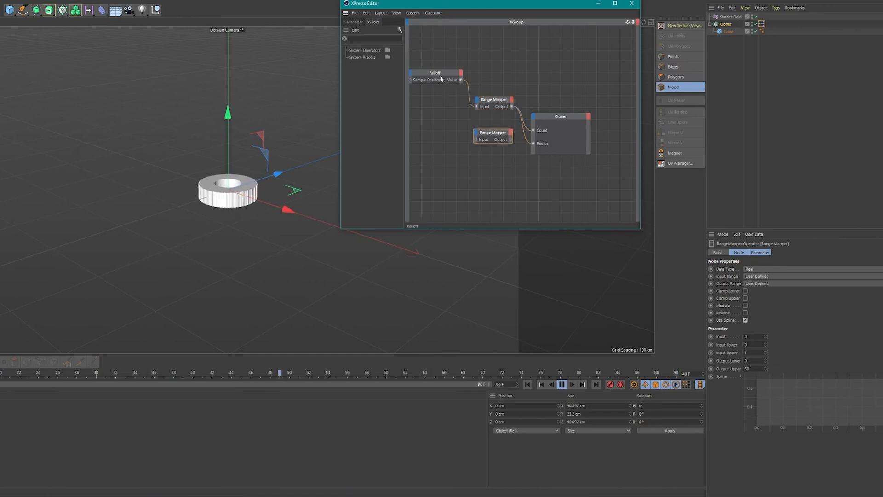
pyautogui.click(434, 72)
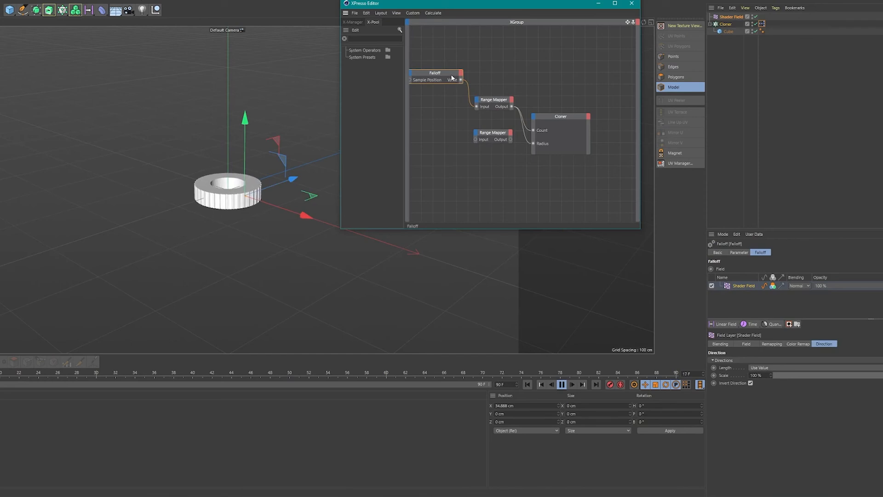
pyautogui.click(491, 132)
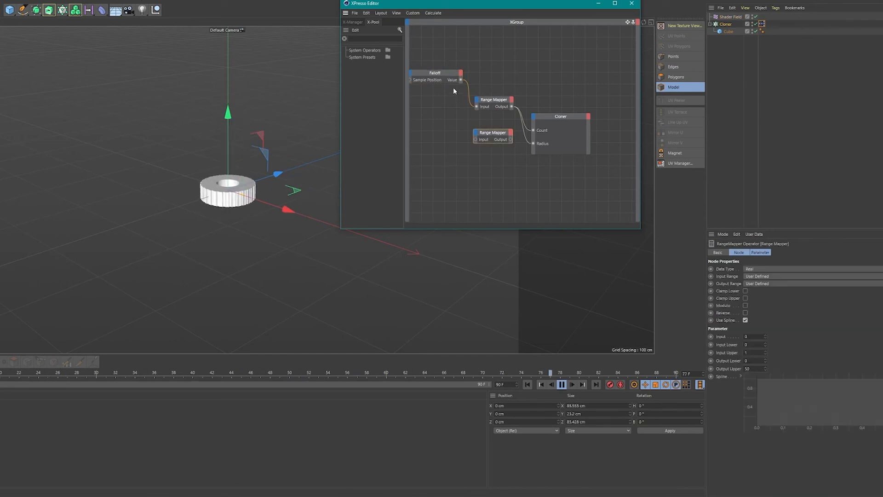
pyautogui.click(433, 72)
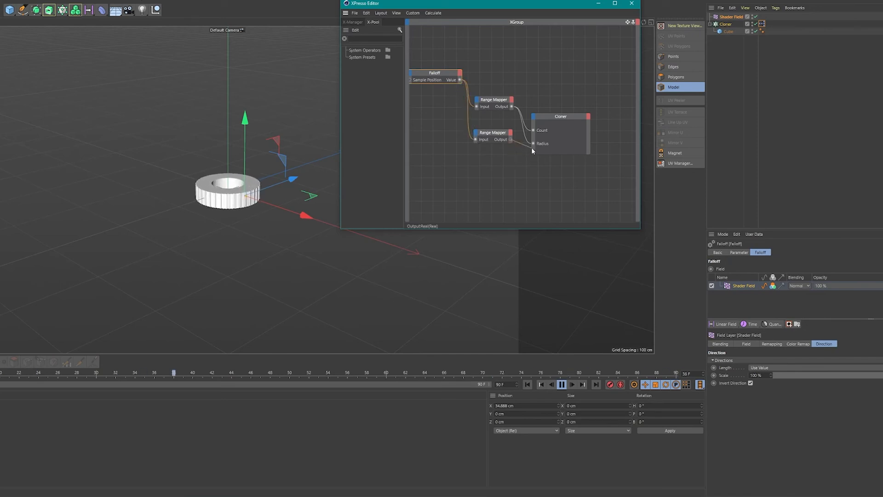
pyautogui.click(491, 131)
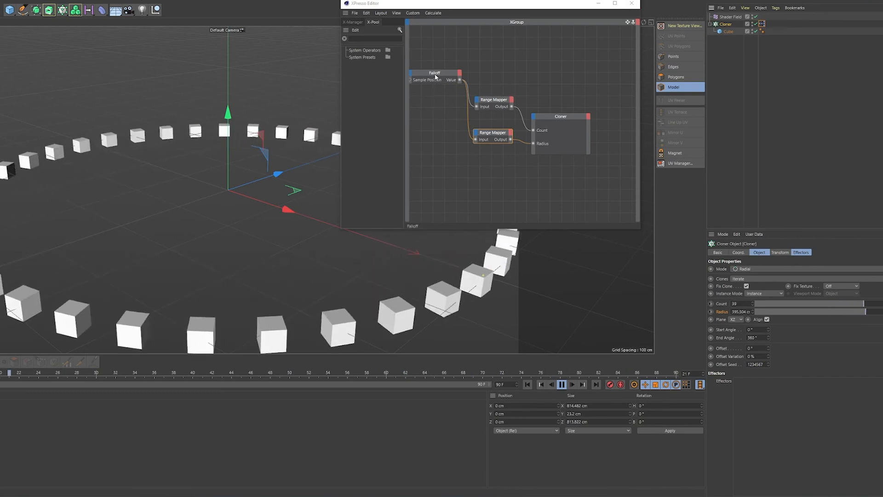
# Step: Add a Quantize modifier layer above the falloff's Shader Field and close XPresso
pyautogui.click(433, 73)
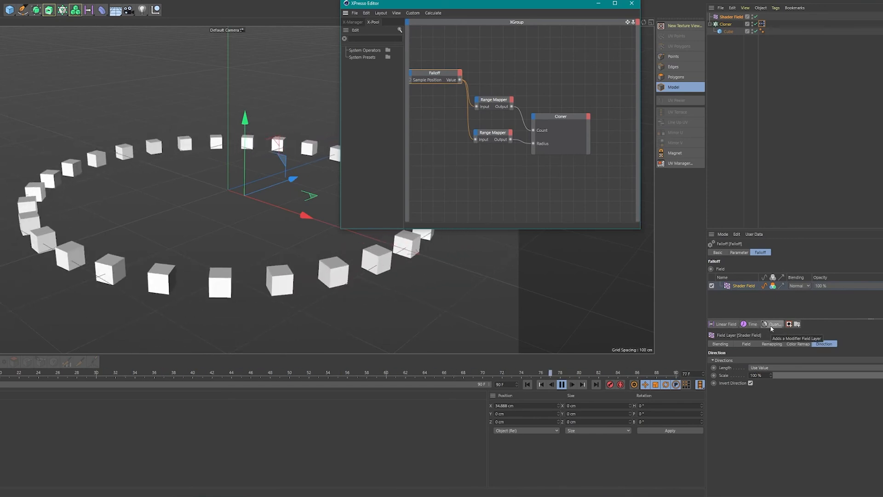
pyautogui.click(774, 323)
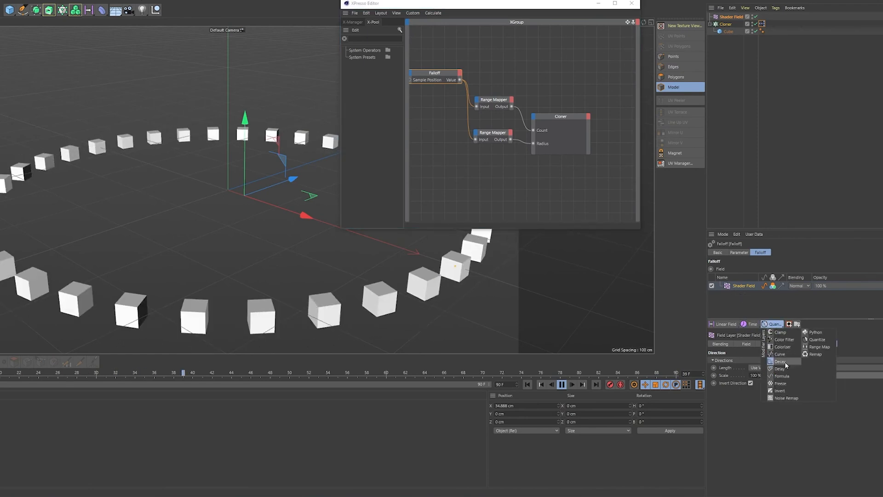
pyautogui.moveTo(783, 369)
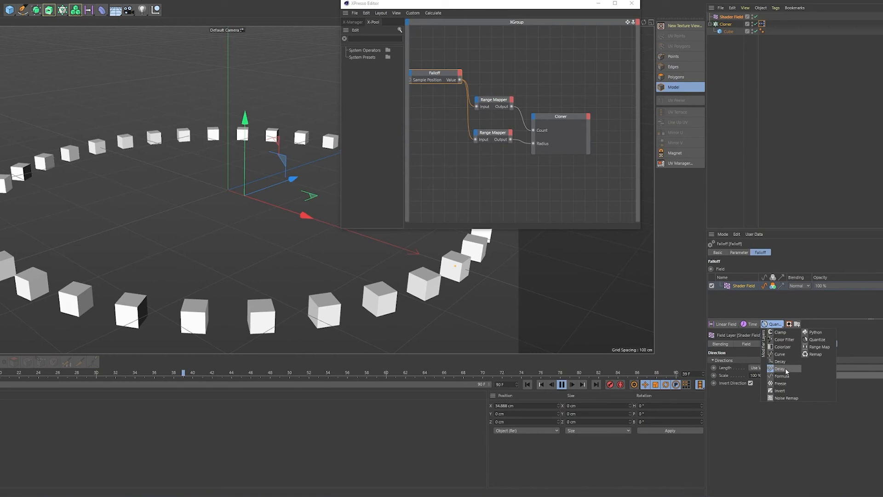
pyautogui.click(816, 339)
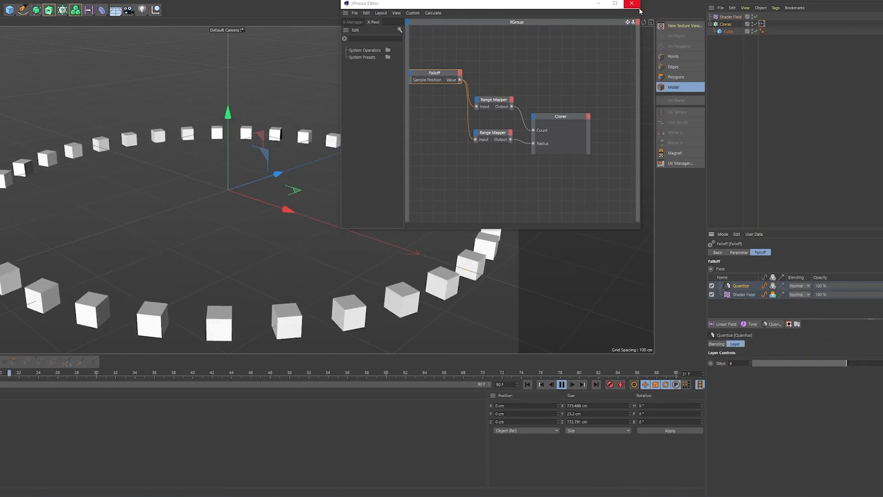
pyautogui.click(631, 4)
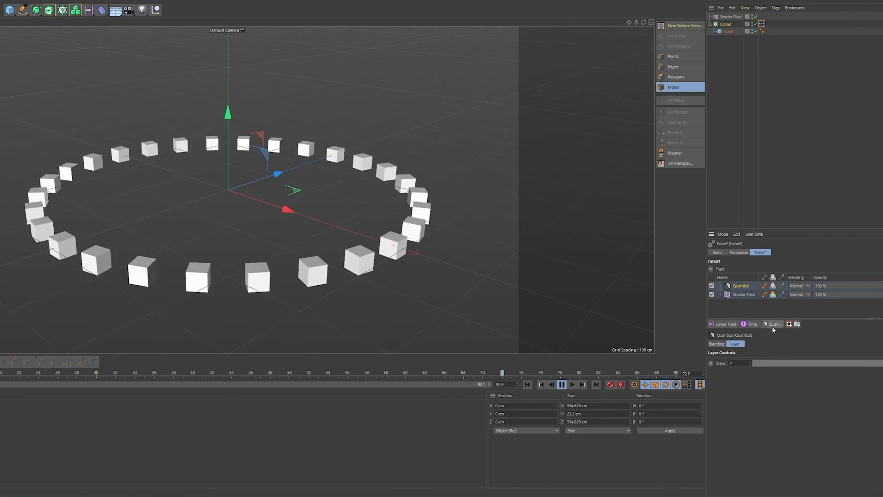
# Step: Add a Delay modifier layer set to Spring mode and play the animation
pyautogui.click(773, 324)
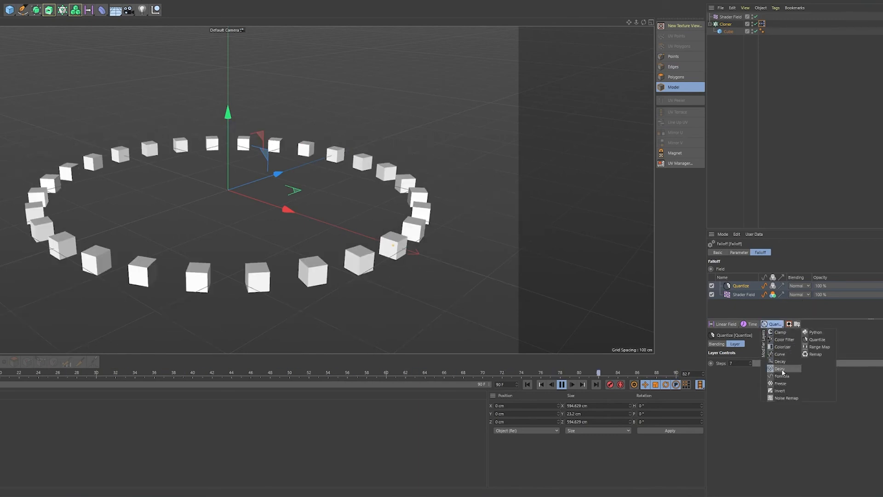
pyautogui.click(779, 368)
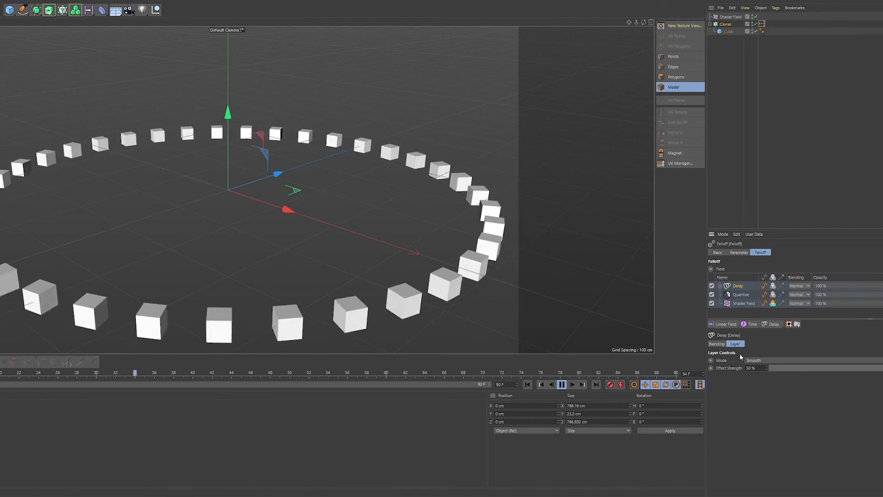
pyautogui.click(755, 360)
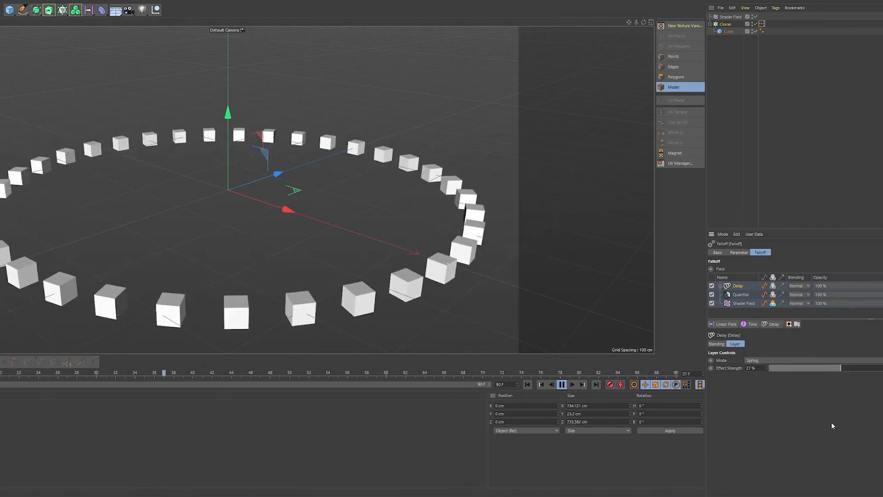
pyautogui.click(561, 385)
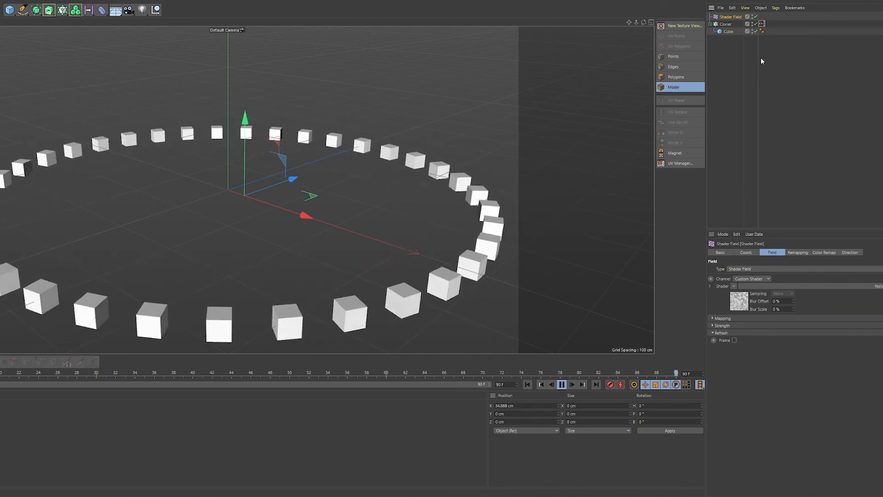
# Step: Show the Cloner's settings and browse the MoGraph object menu
pyautogui.click(727, 24)
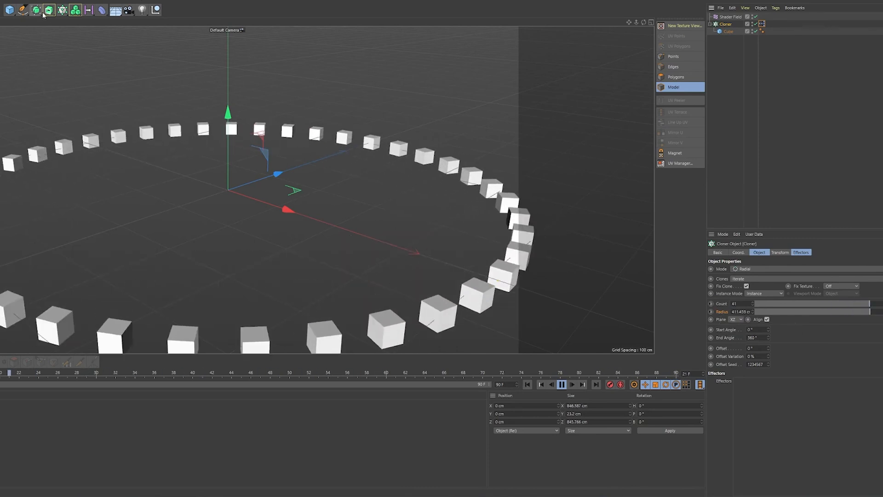
pyautogui.click(62, 9)
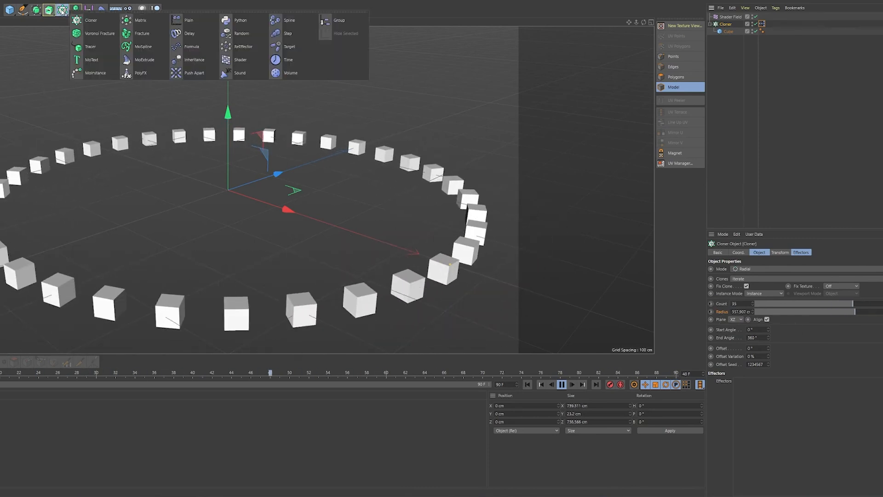
pyautogui.moveTo(92, 33)
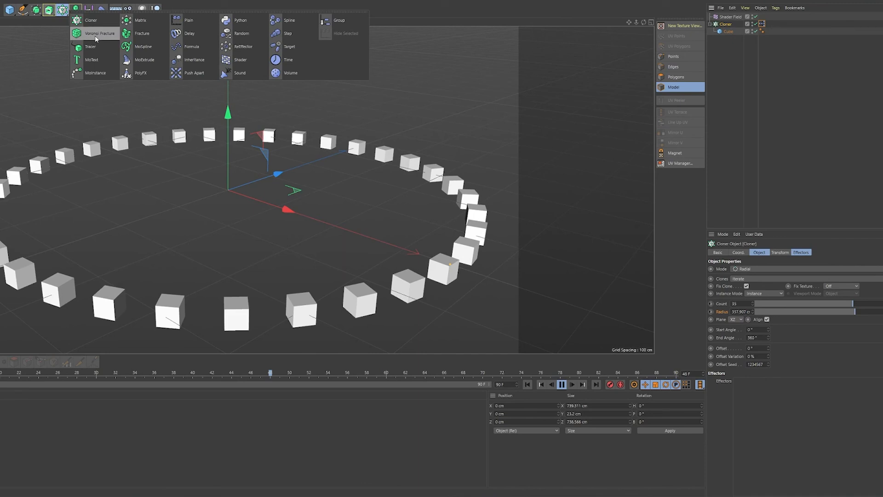
pyautogui.moveTo(92, 60)
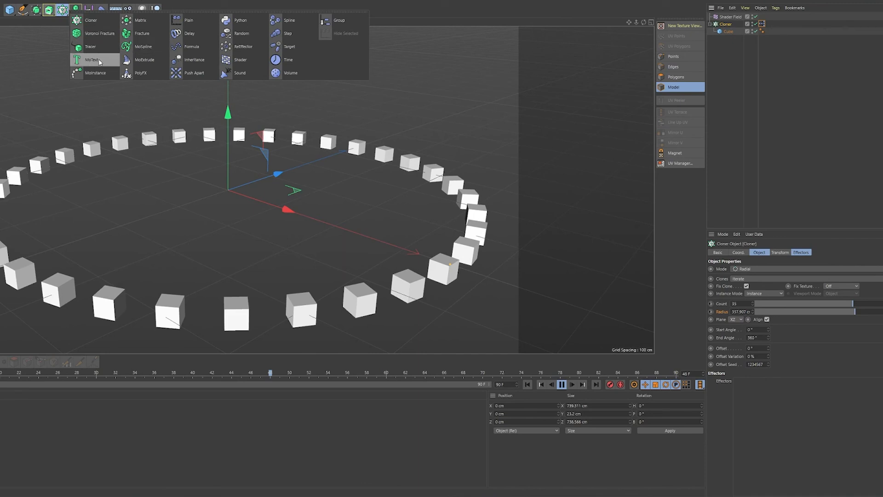
pyautogui.moveTo(91, 21)
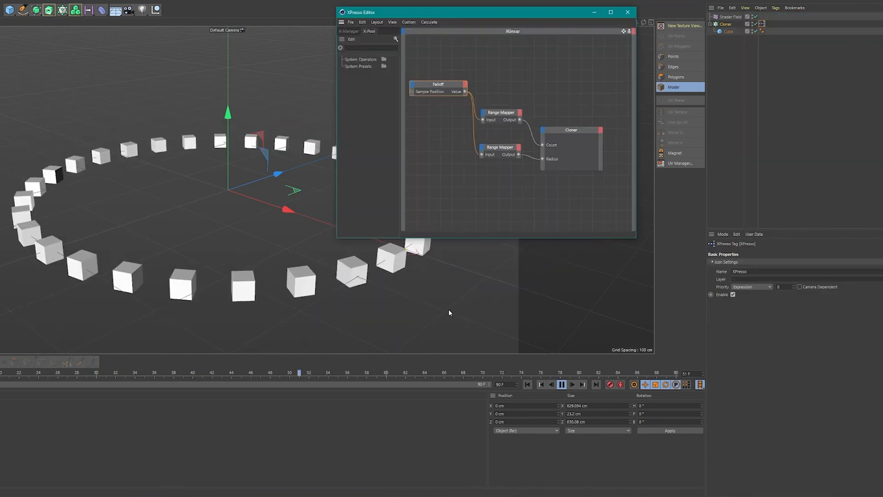
pyautogui.click(561, 384)
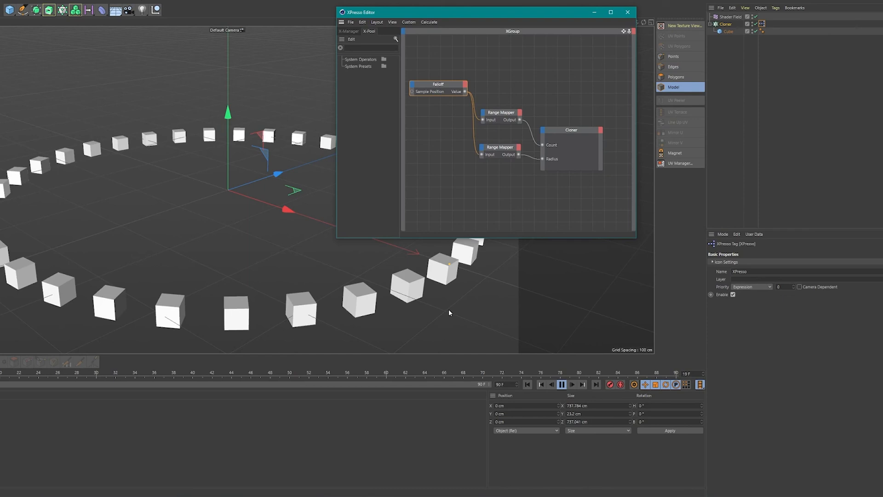
pyautogui.click(569, 372)
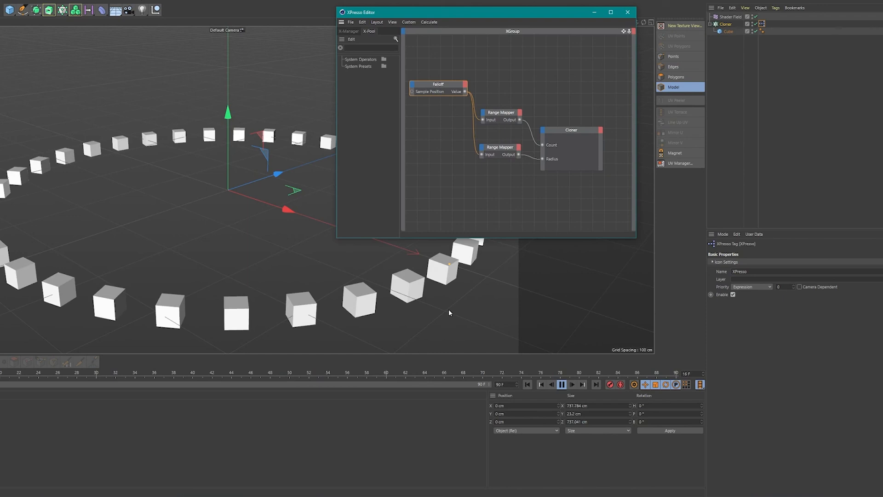
pyautogui.click(541, 374)
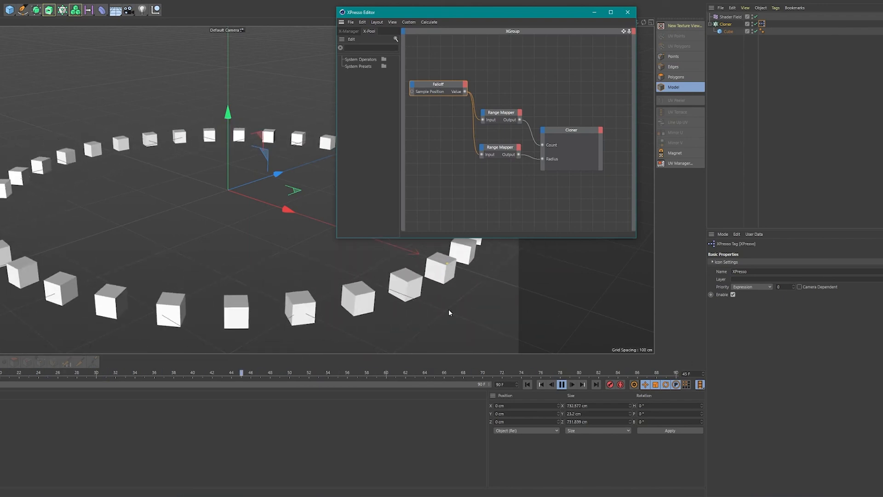
pyautogui.click(658, 373)
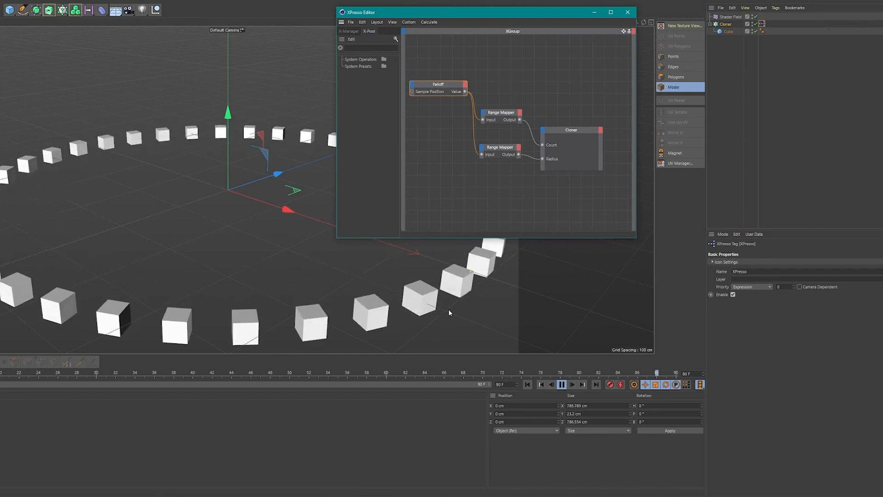